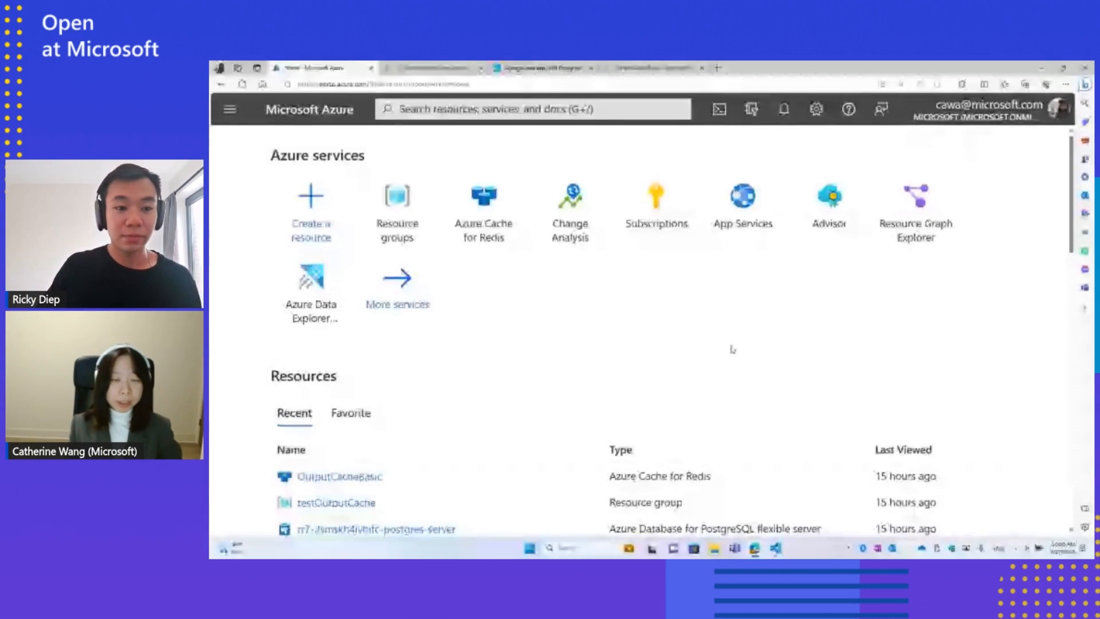
mouse_move(742, 195)
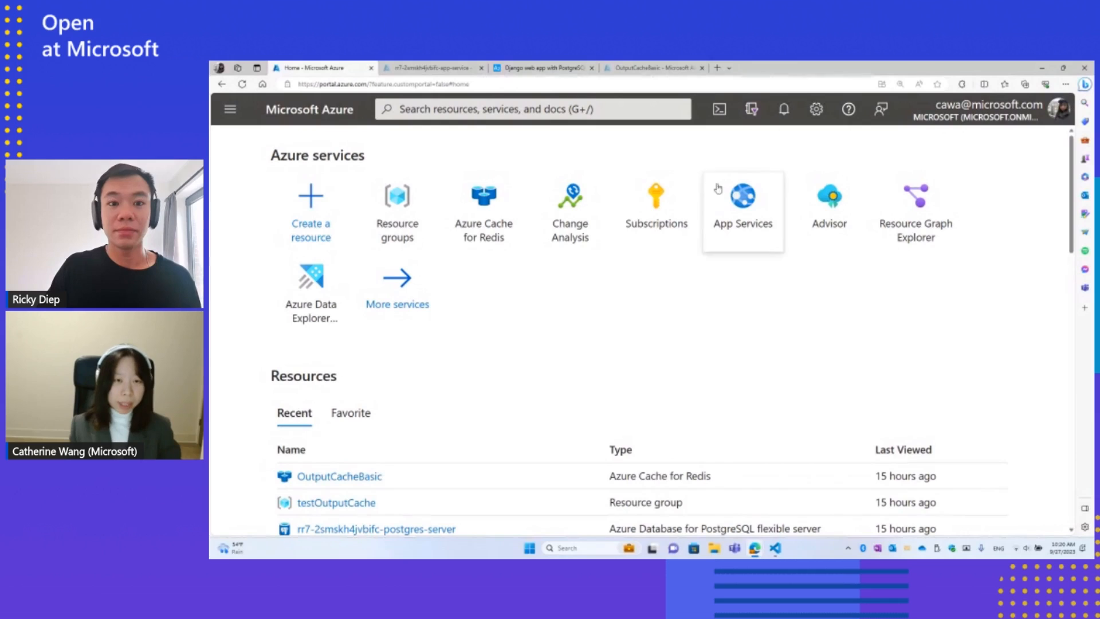
mouse_move(611, 111)
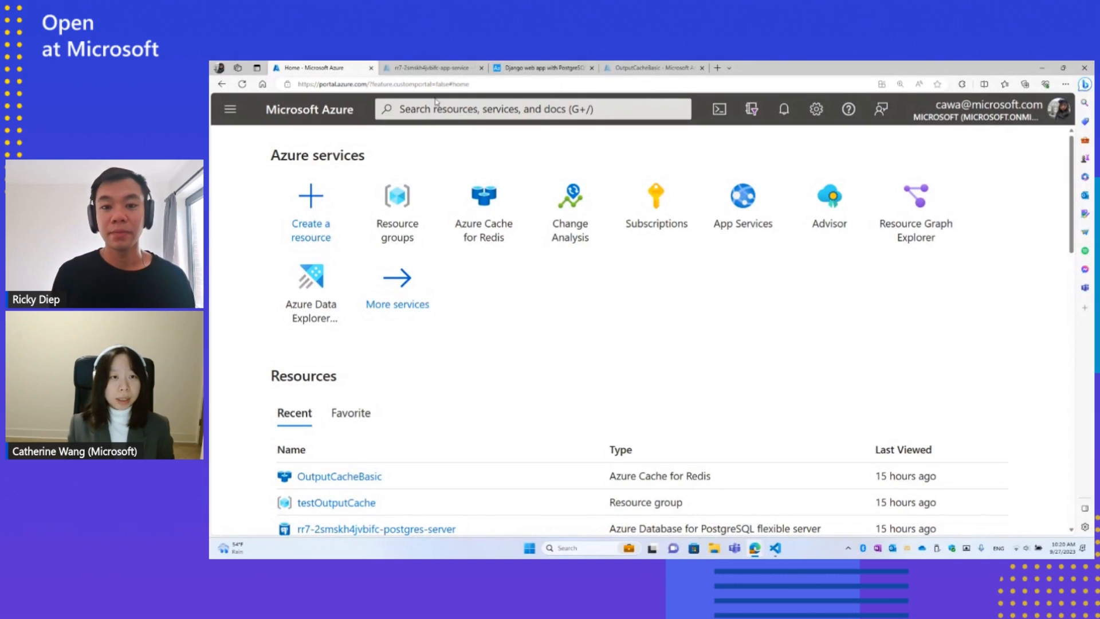
mouse_move(433, 144)
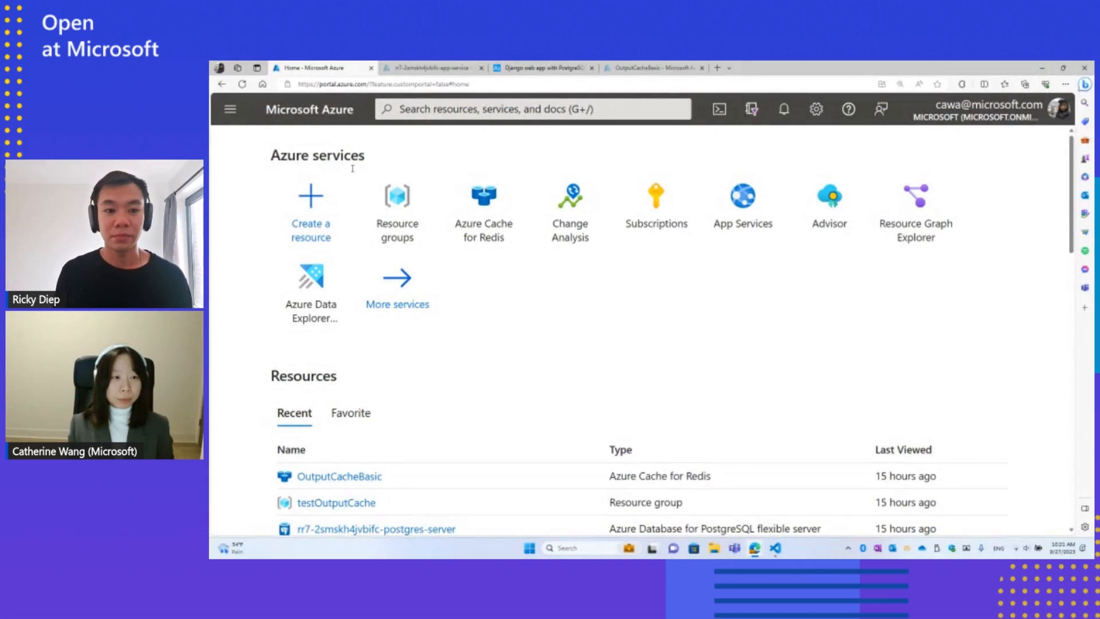
Create a resource, search the Marketplace for 'web app + database' and start its creation
left_click(310, 211)
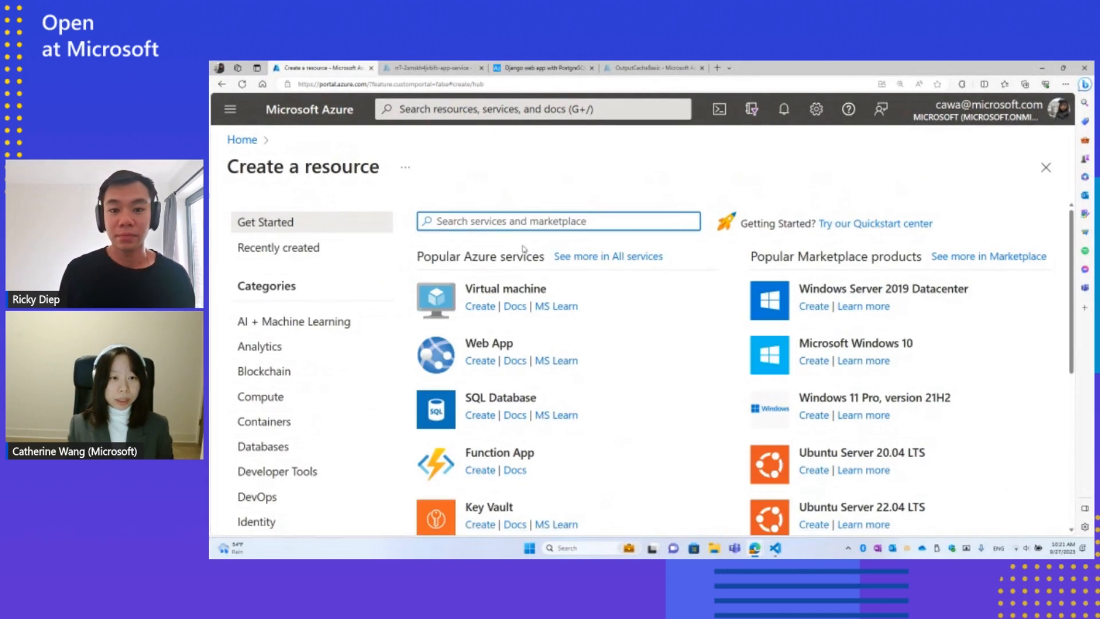
type("Web App +")
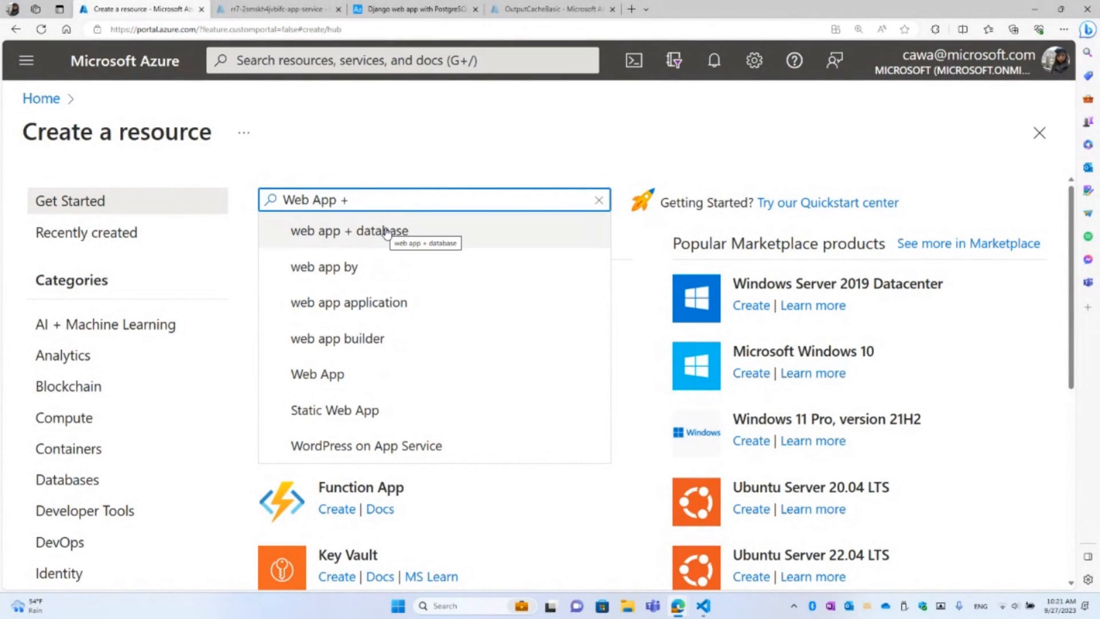
left_click(349, 230)
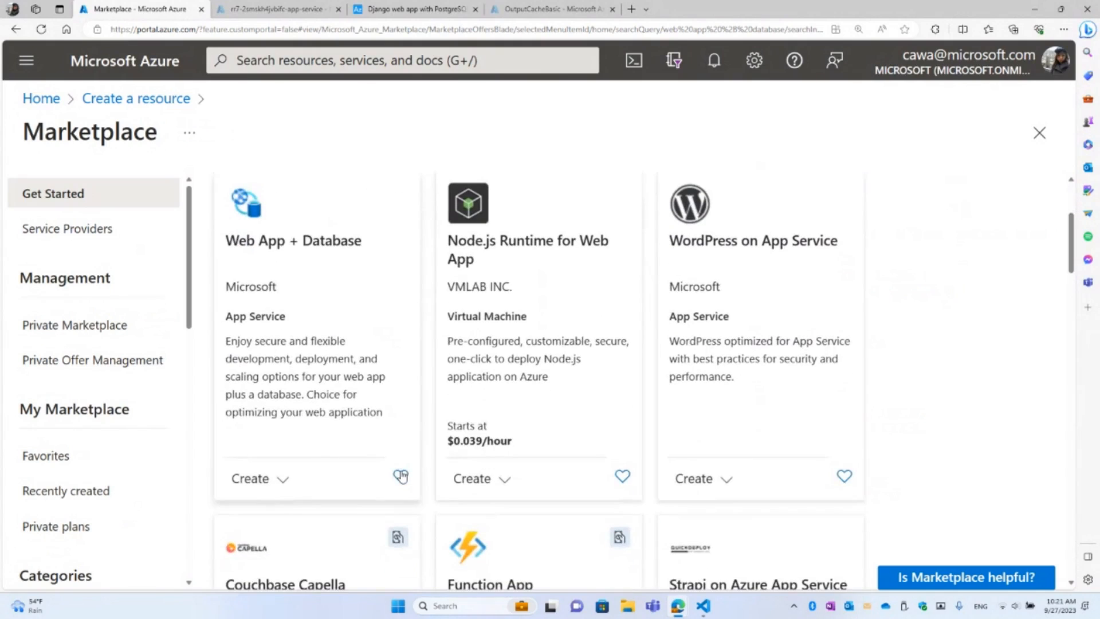
scroll("down", 3)
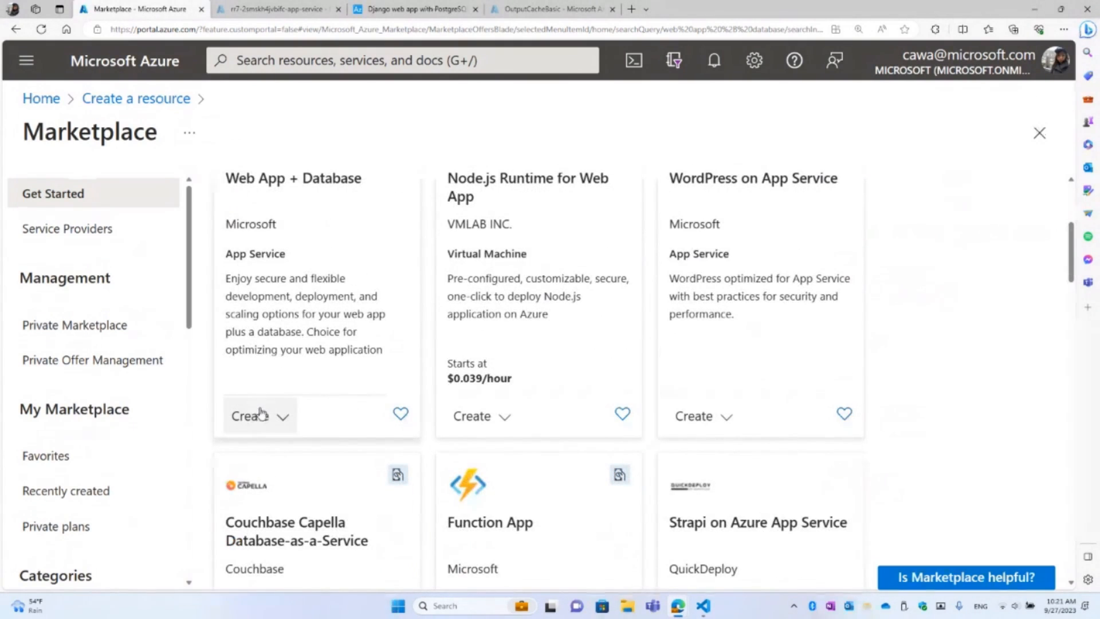
left_click(248, 414)
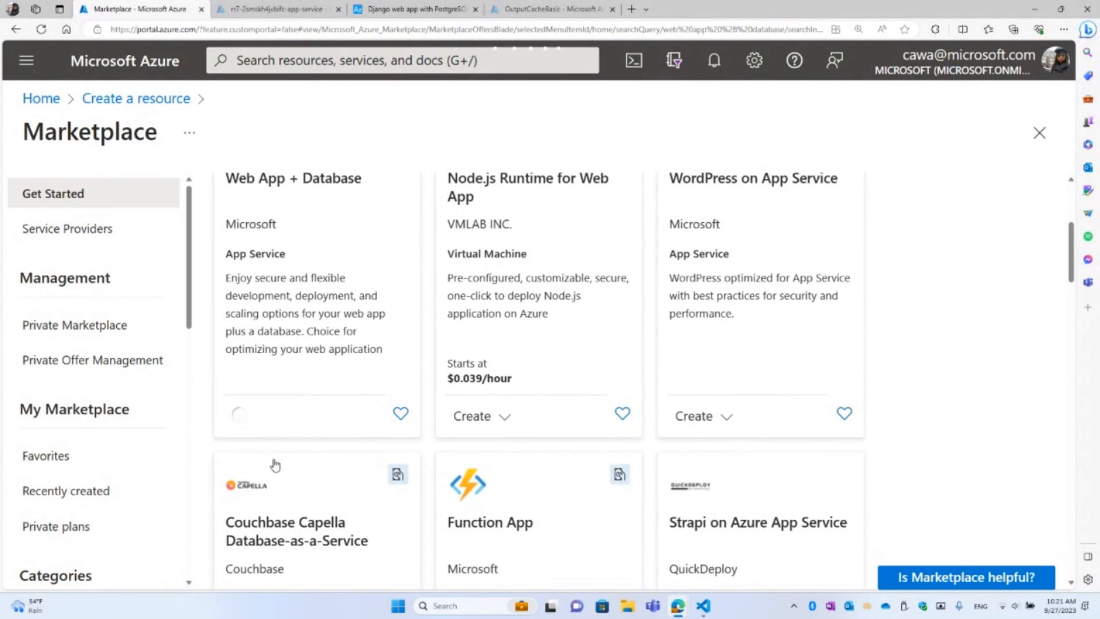
Fill the form with new resource group testwebapp123, name webapprestaurantreview and runtime Python 3.11
left_click(239, 414)
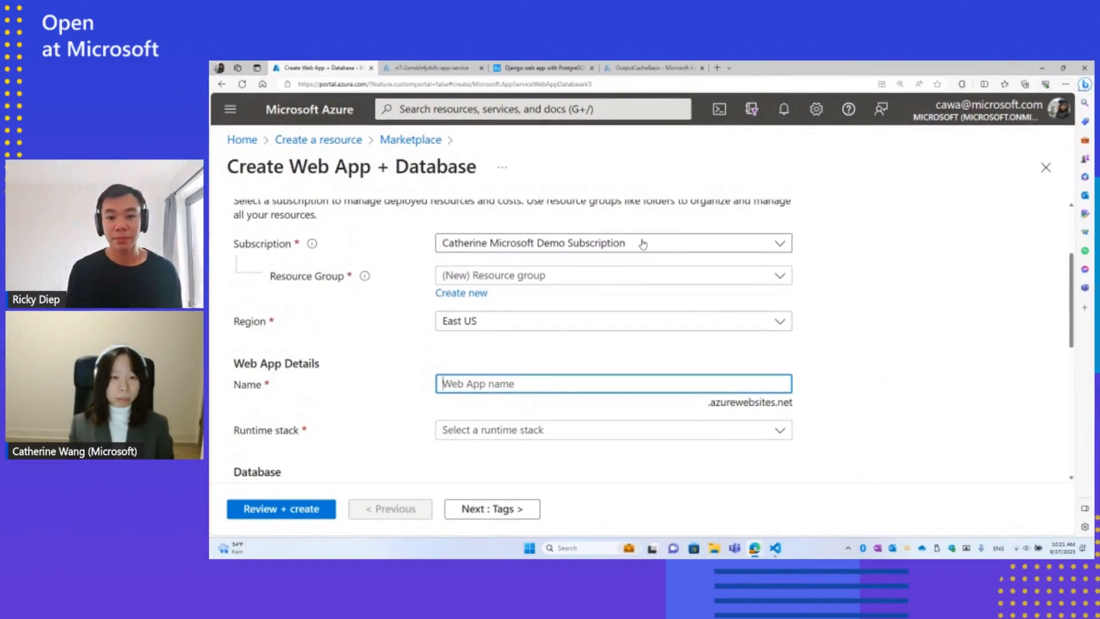
left_click(460, 292)
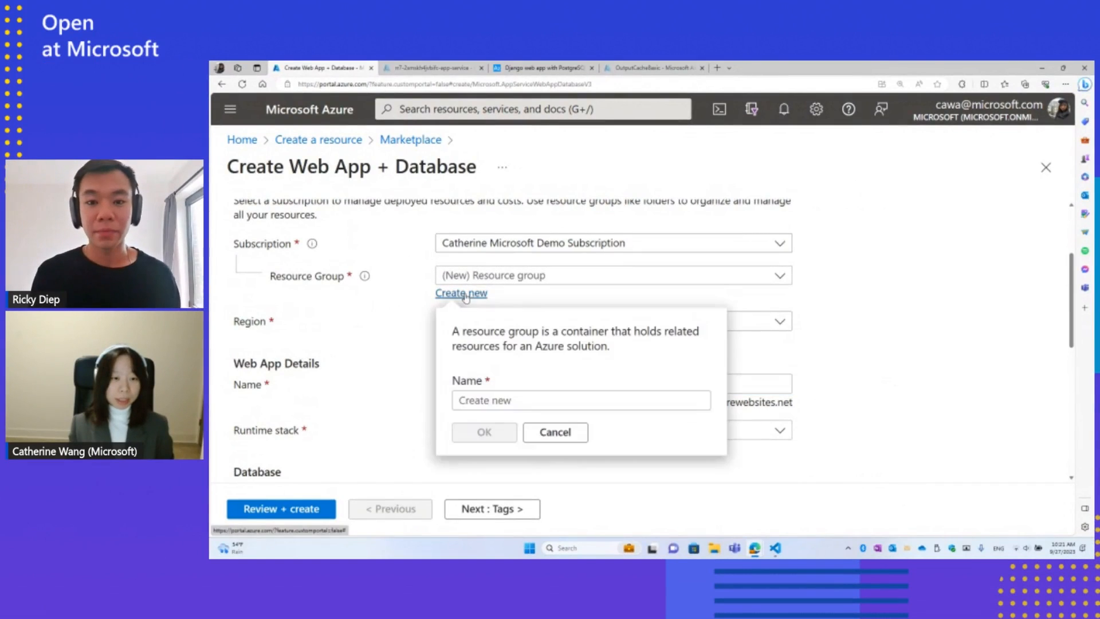
type("te")
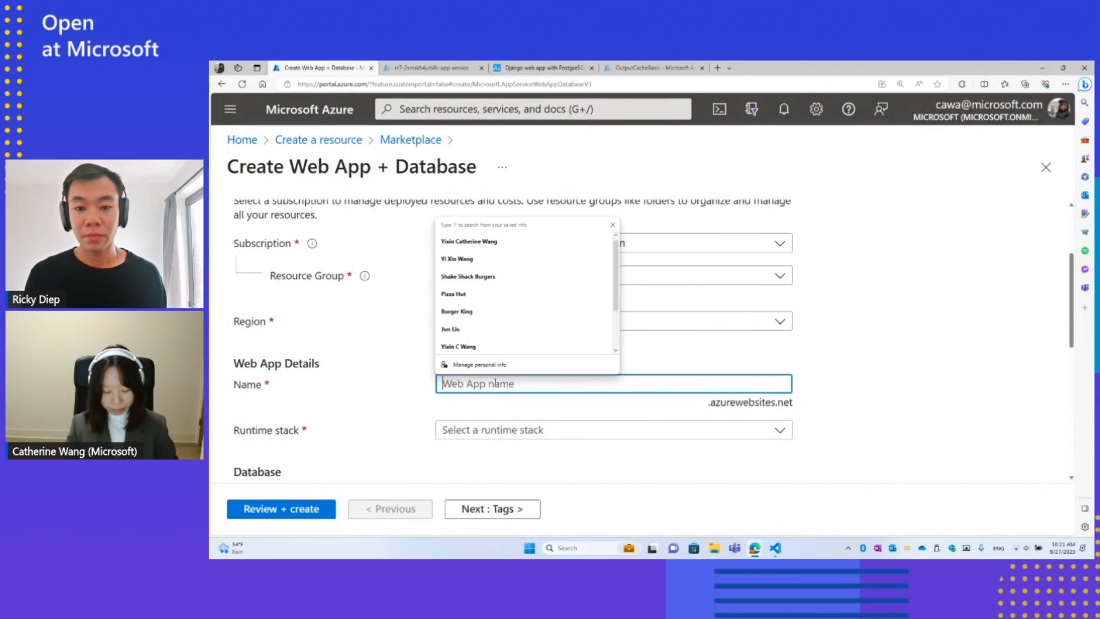
type("web app + database")
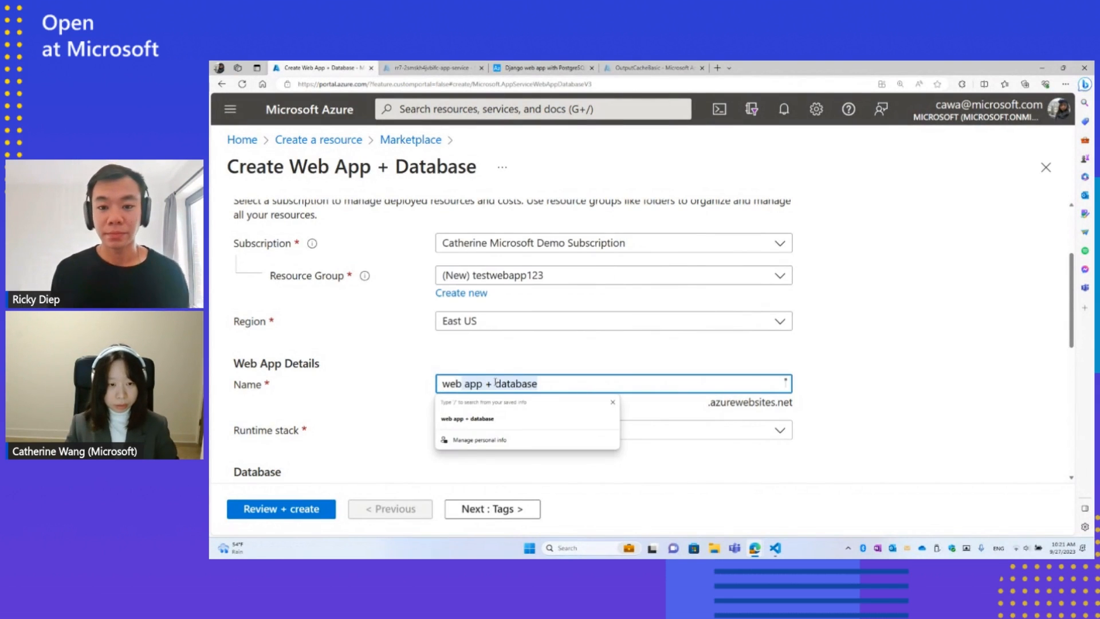
type("webapprestaurantreview")
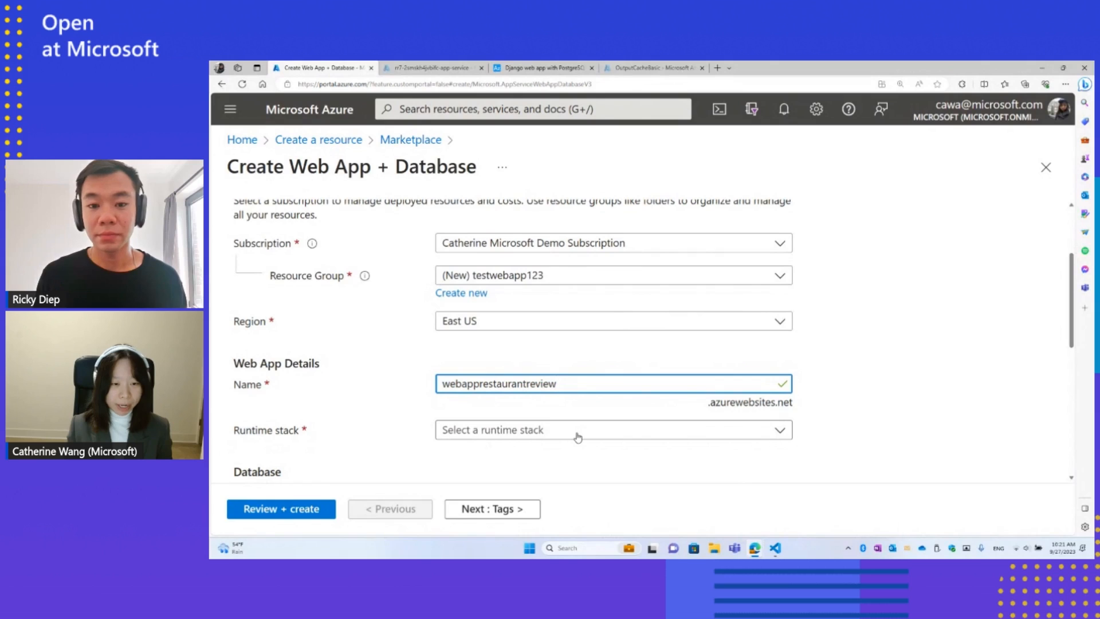
left_click(613, 430)
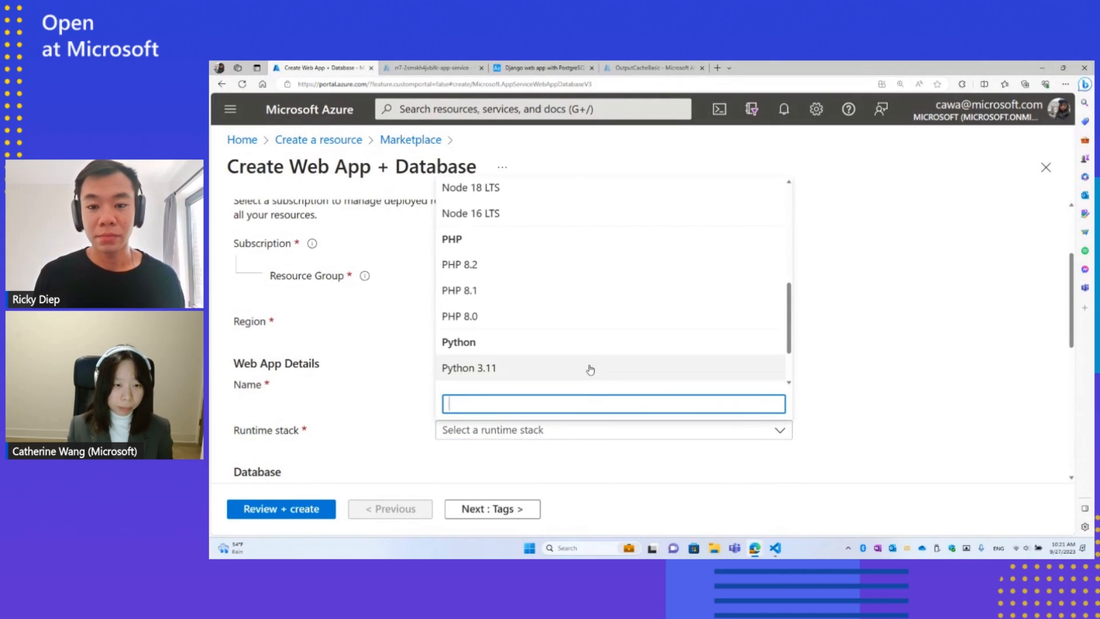
left_click(469, 368)
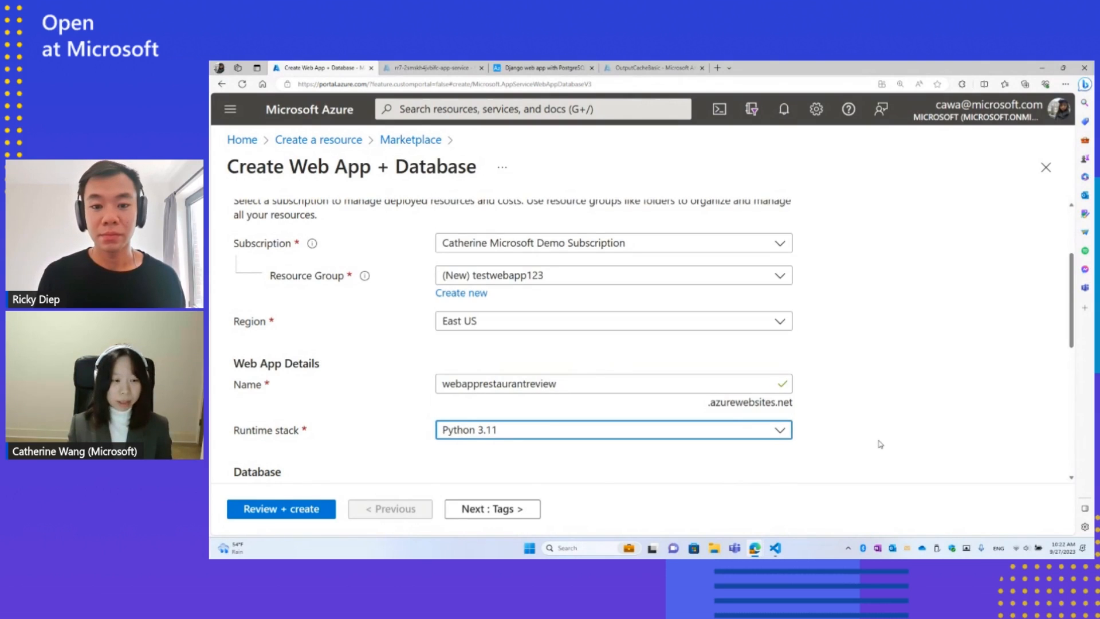
mouse_move(865, 429)
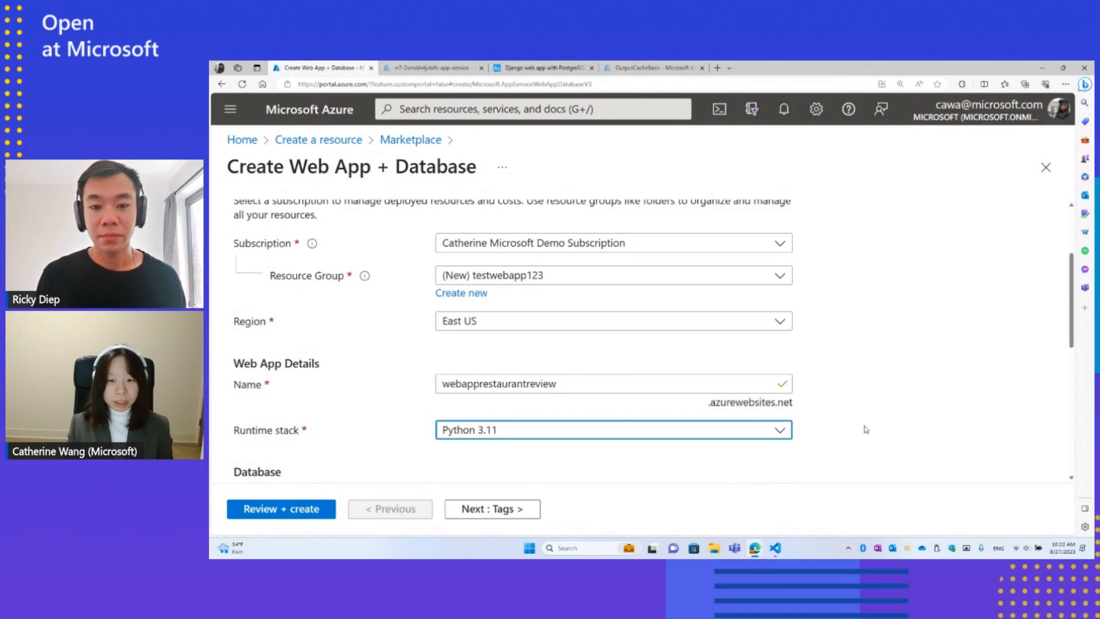
mouse_move(614, 357)
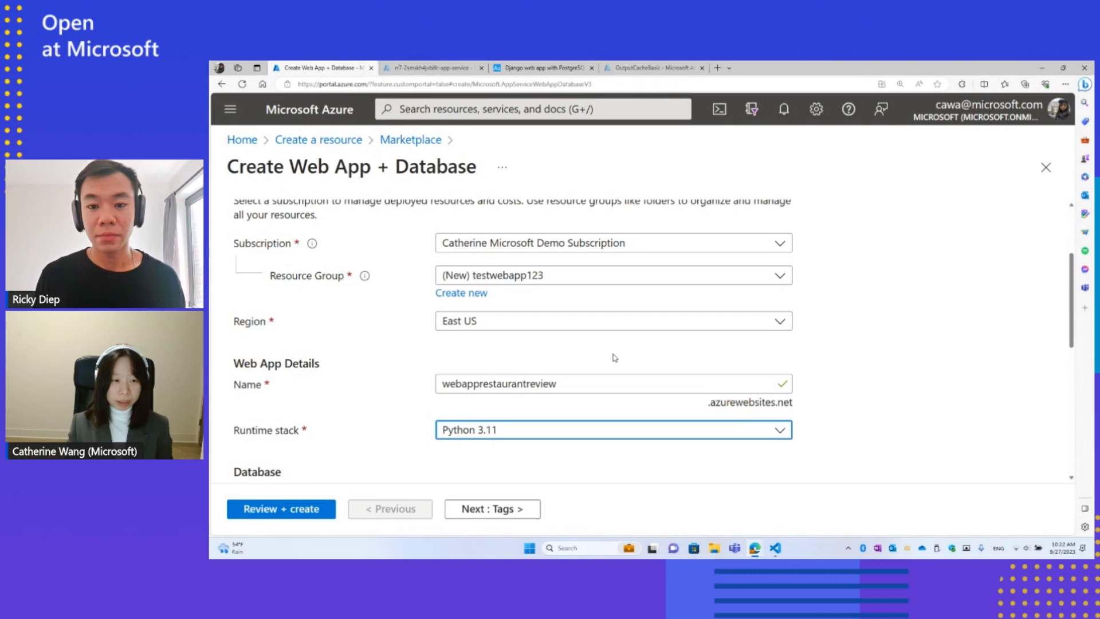
scroll("down", 3)
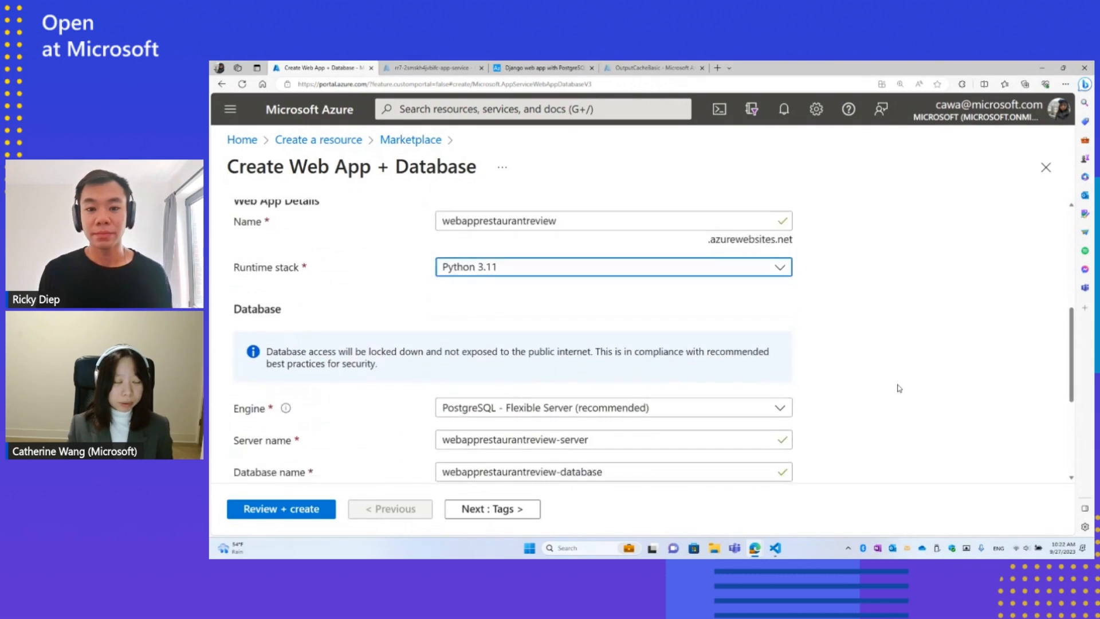
scroll("down", 3)
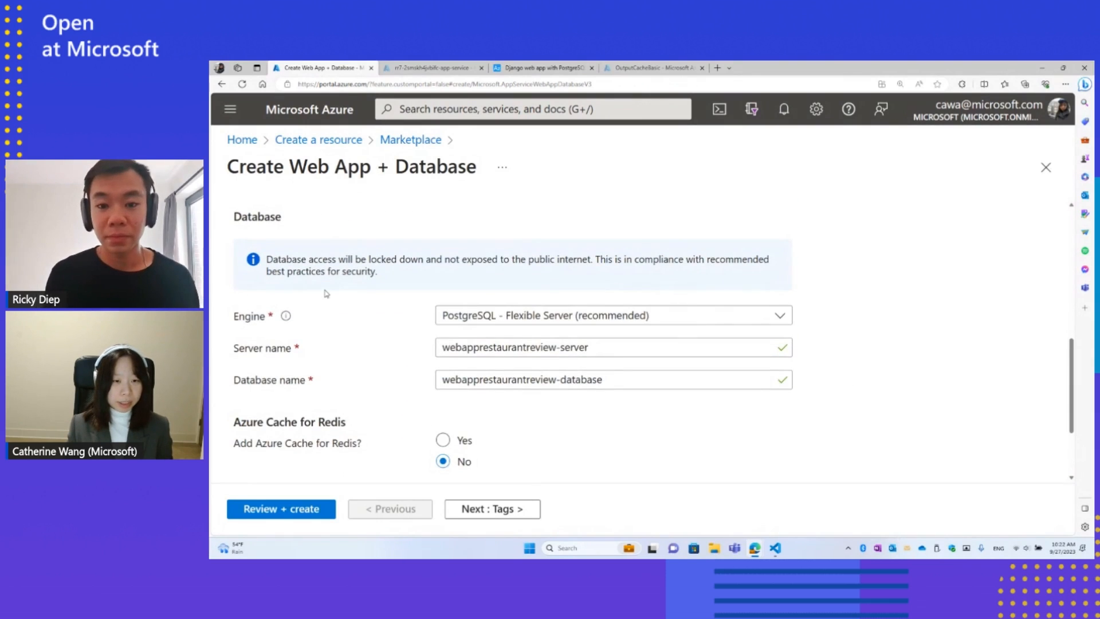
mouse_move(422, 321)
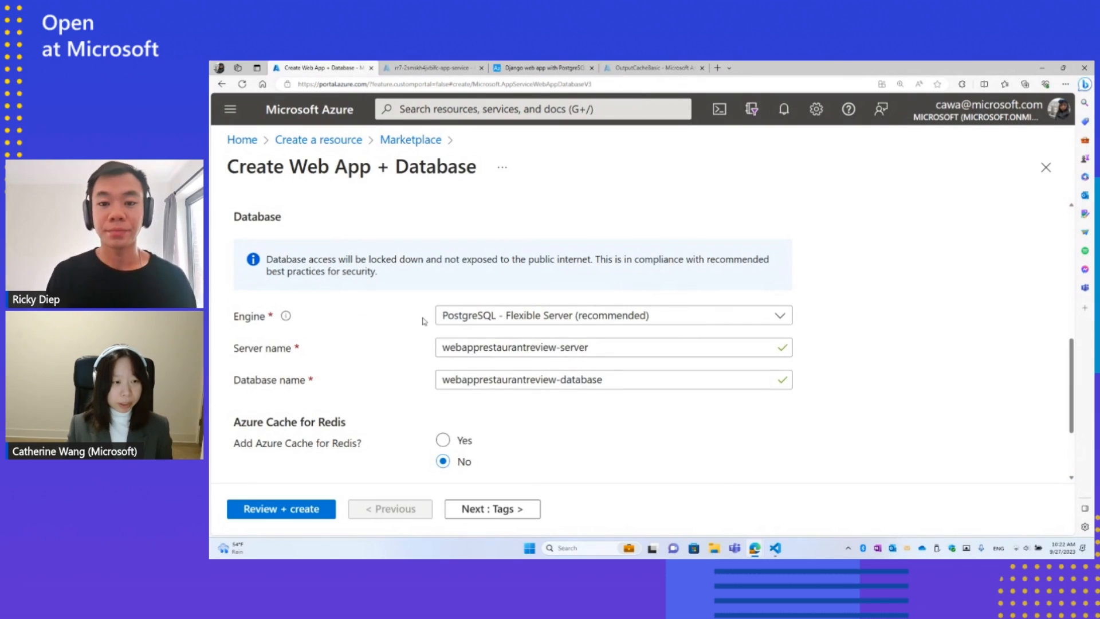
mouse_move(407, 380)
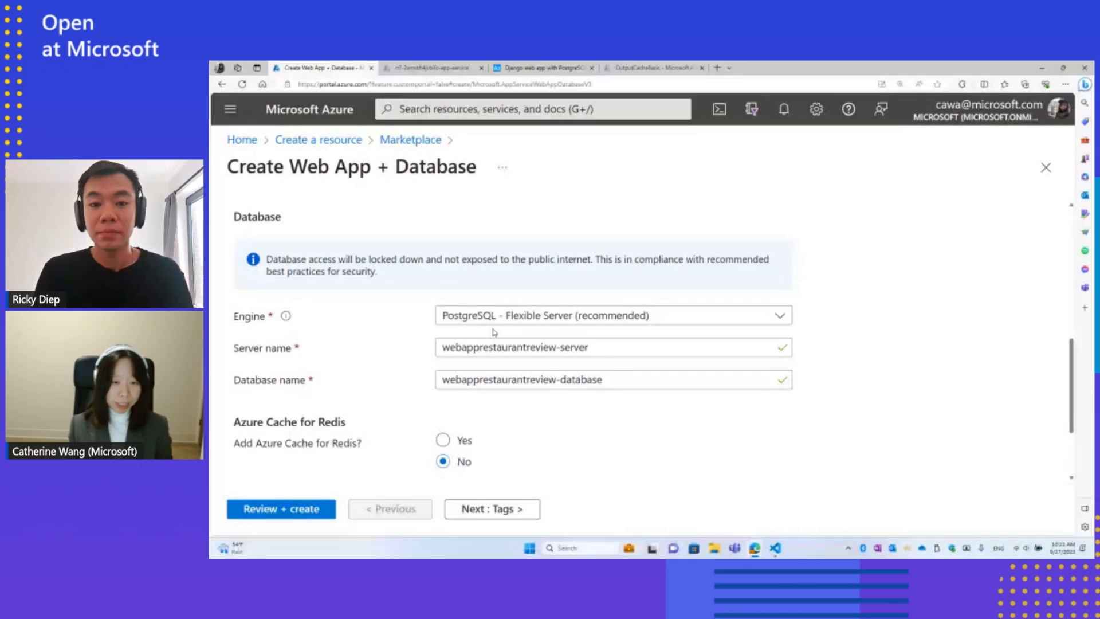
scroll("down", 3)
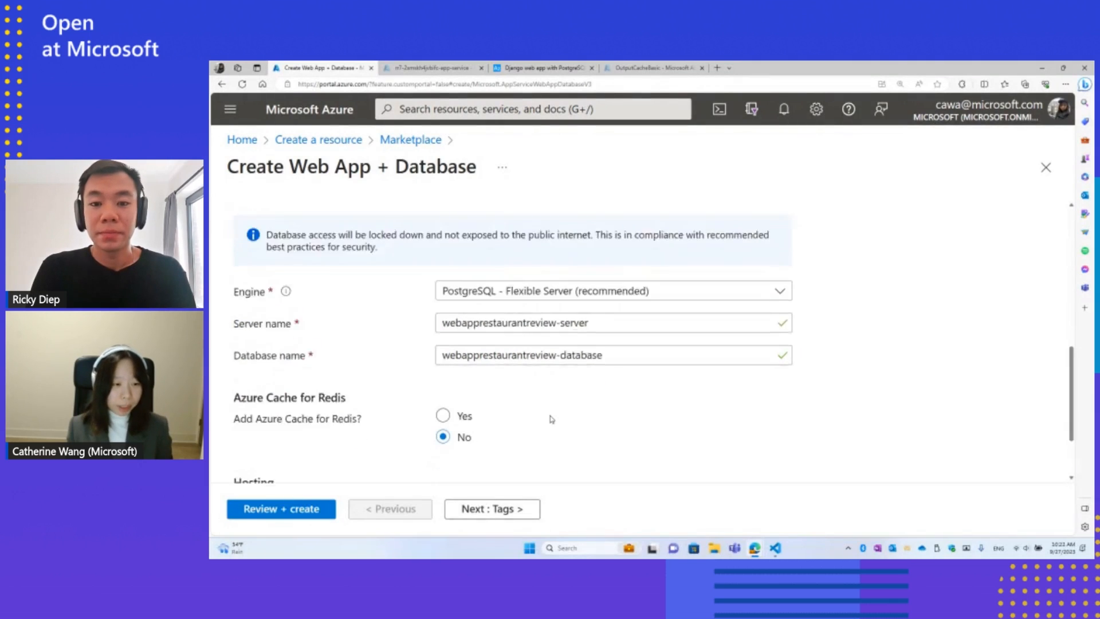
scroll("down", 3)
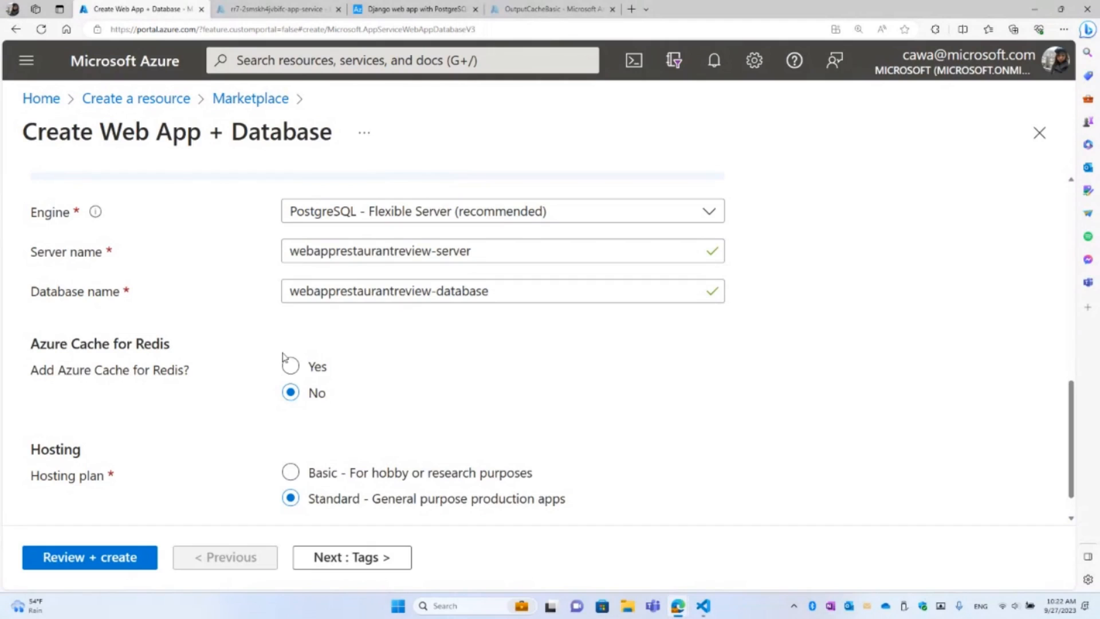
Turn on Add Azure Cache for Redis, giving the cache webapprestaurantreview-cache
left_click(289, 366)
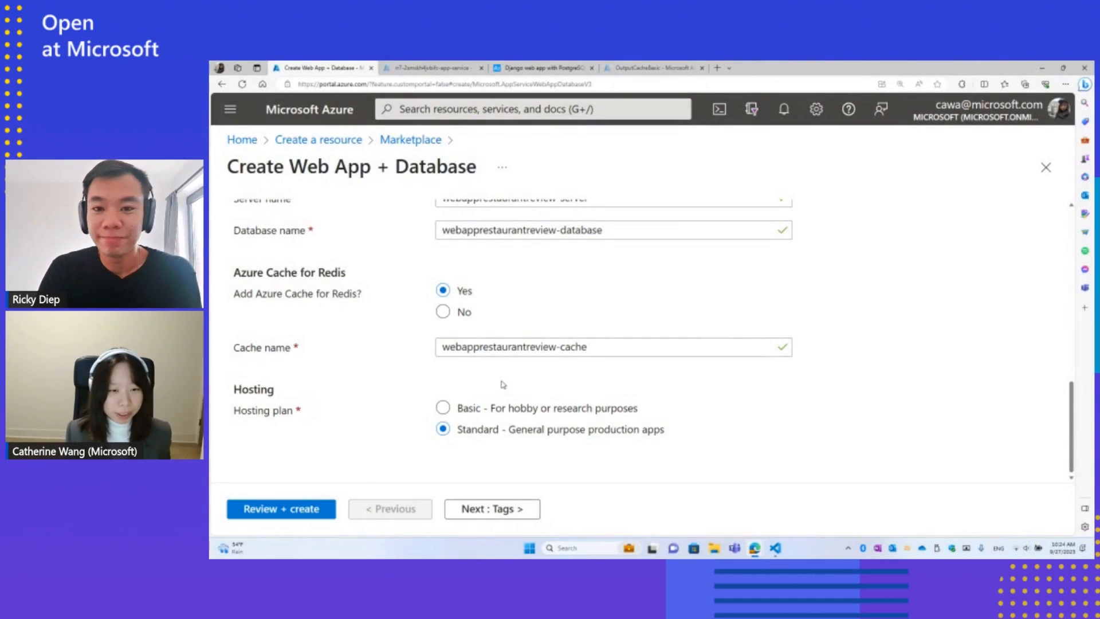
mouse_move(482, 388)
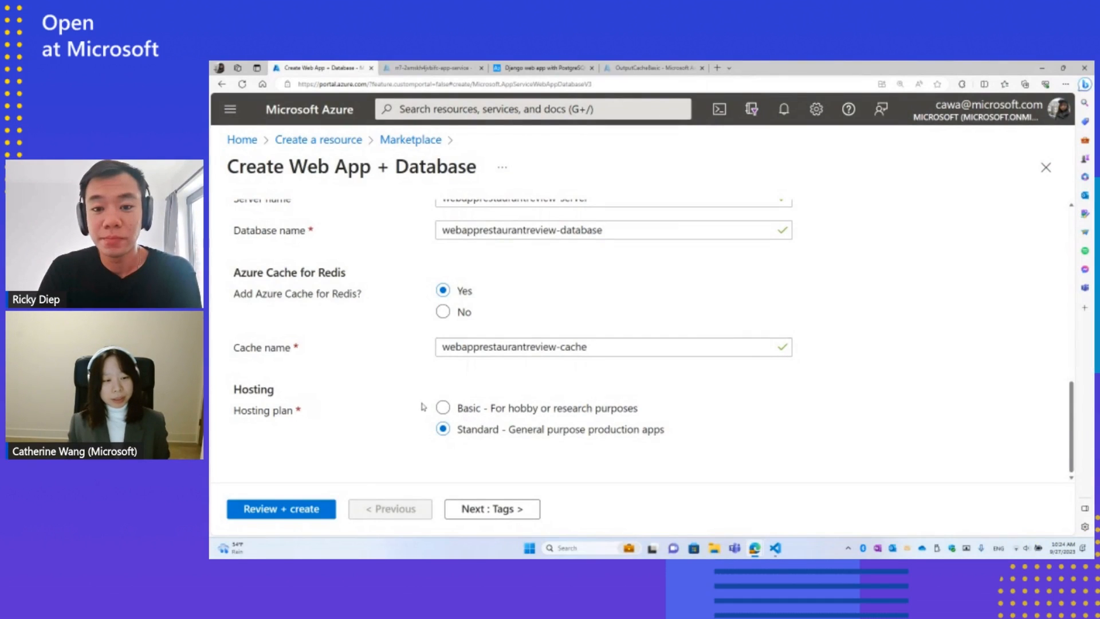
Review the settings and submit the Web App + Database deployment to testwebapp123
left_click(281, 509)
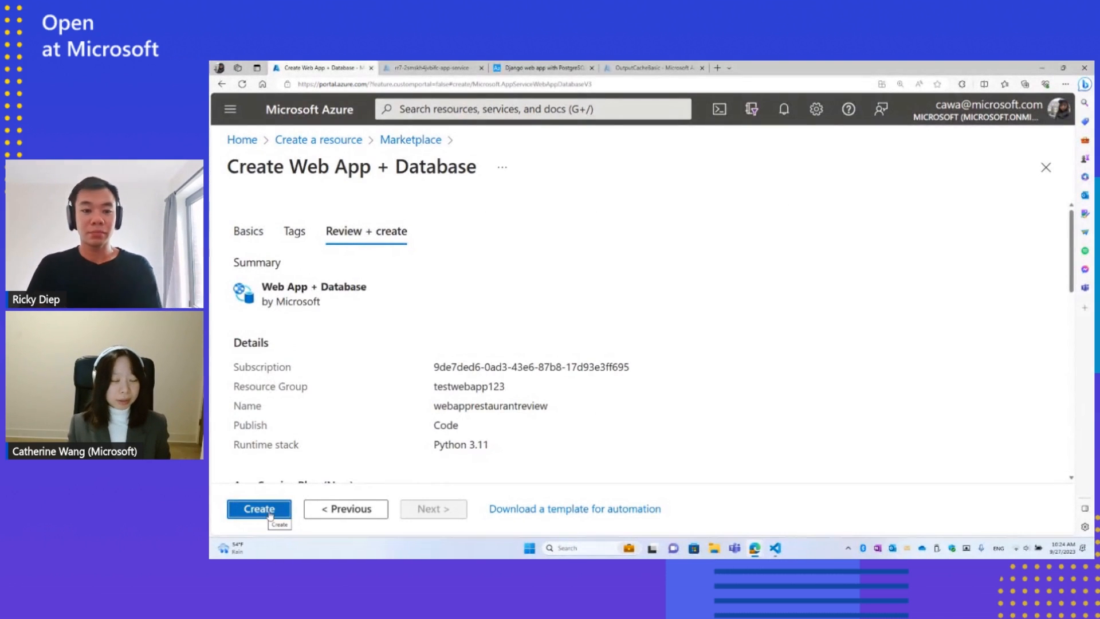
left_click(257, 508)
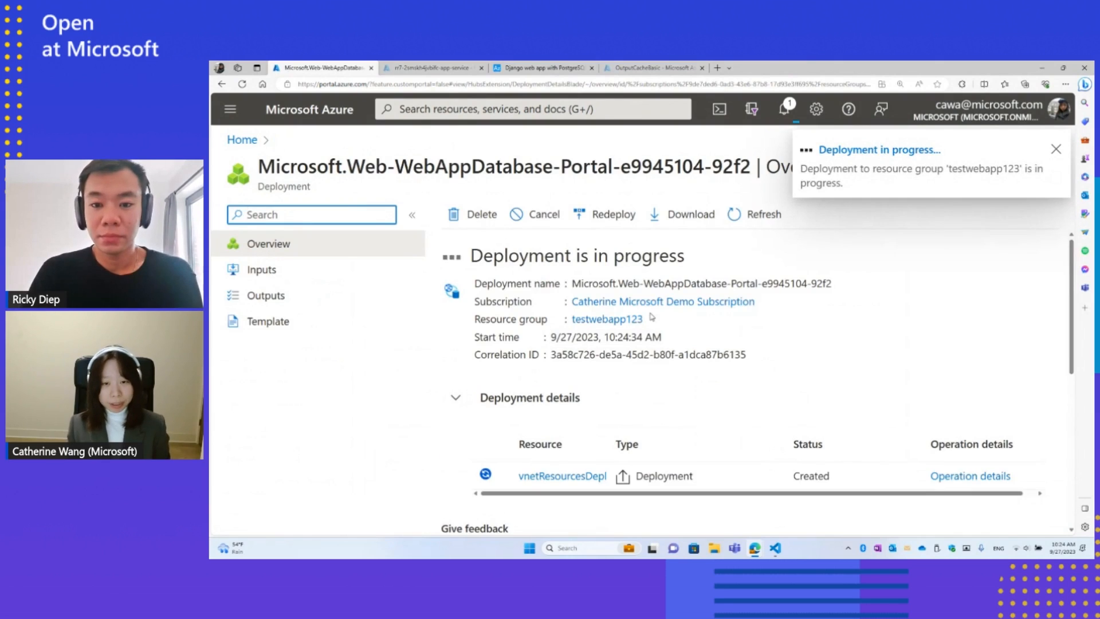
Dismiss the deployment notification and switch to the rr7-2smskh4jvbifc-app-service overview
left_click(1055, 149)
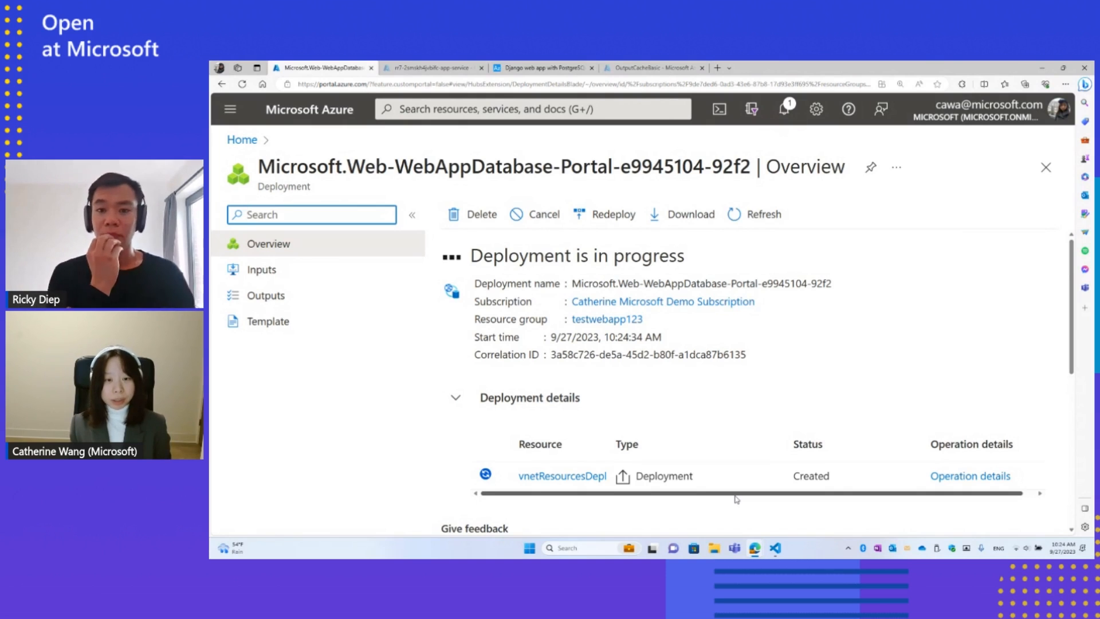
mouse_move(732, 332)
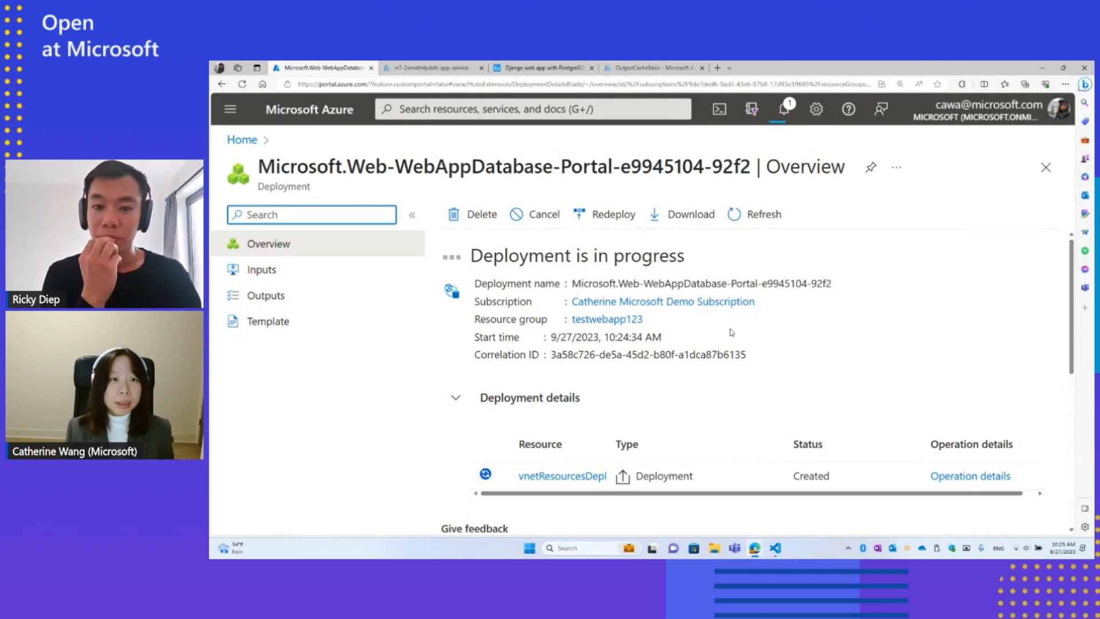
mouse_move(677, 193)
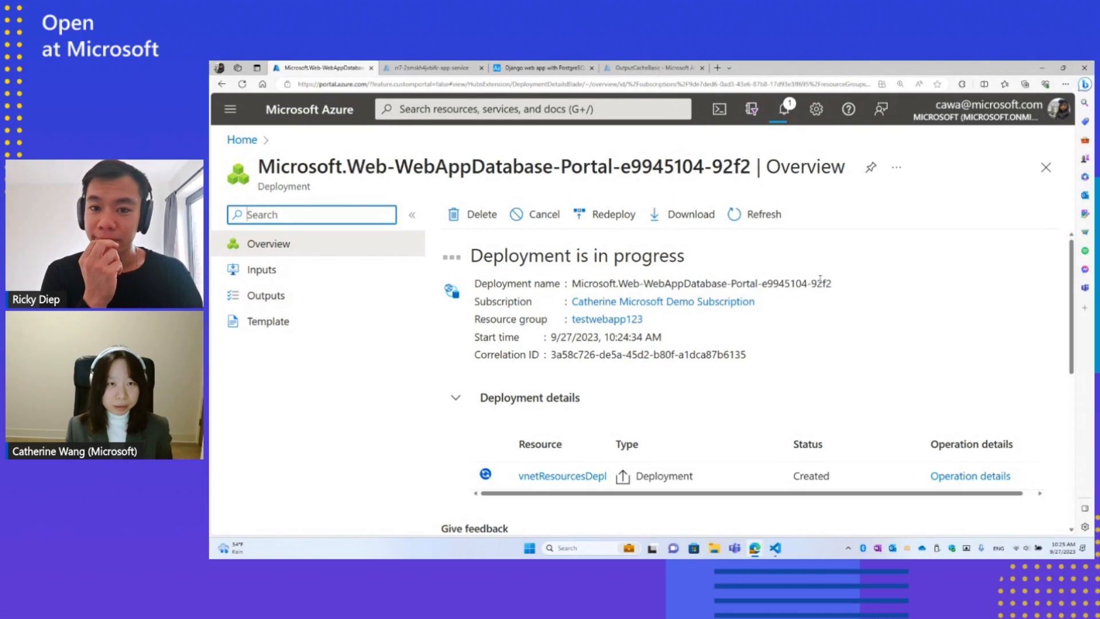
left_click(432, 67)
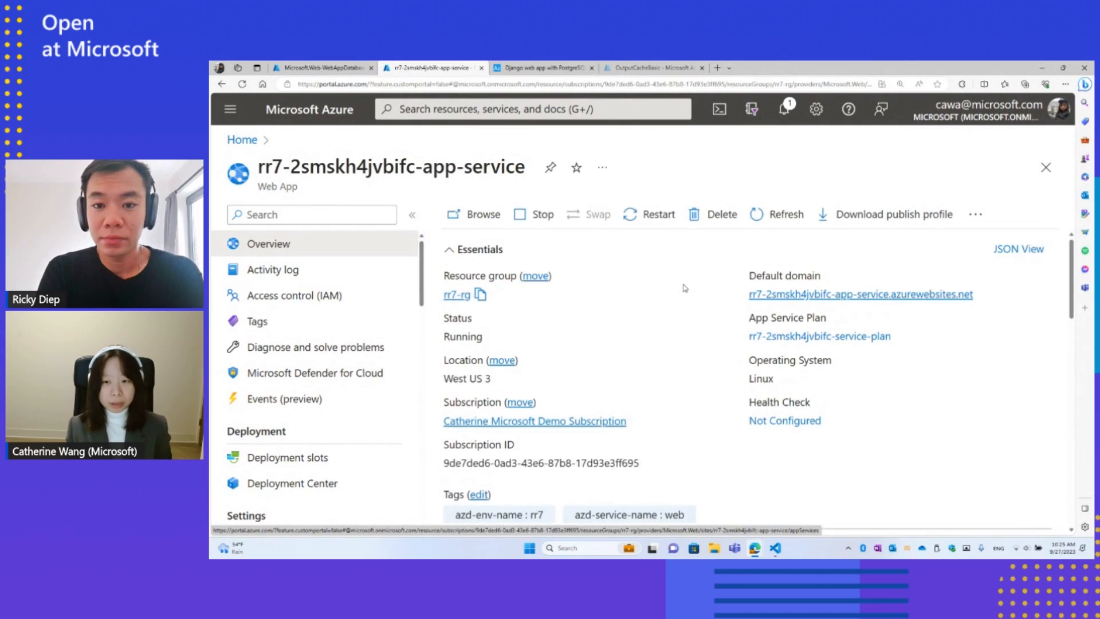
Browse to the live Azure Restaurant Review site listing restaurants and ratings
left_click(542, 68)
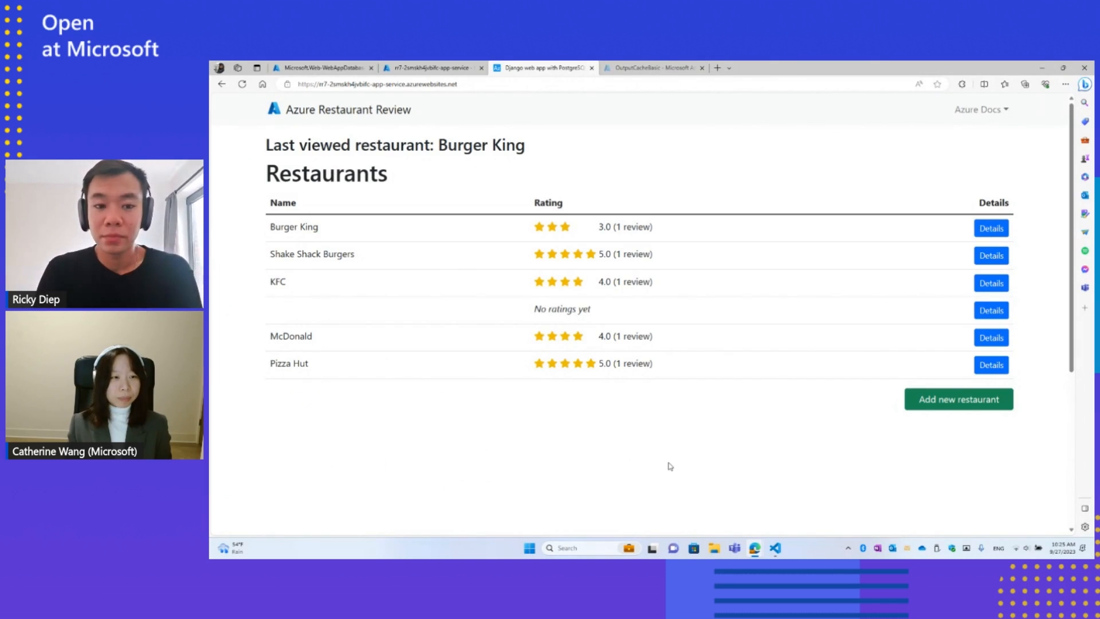
mouse_move(553, 295)
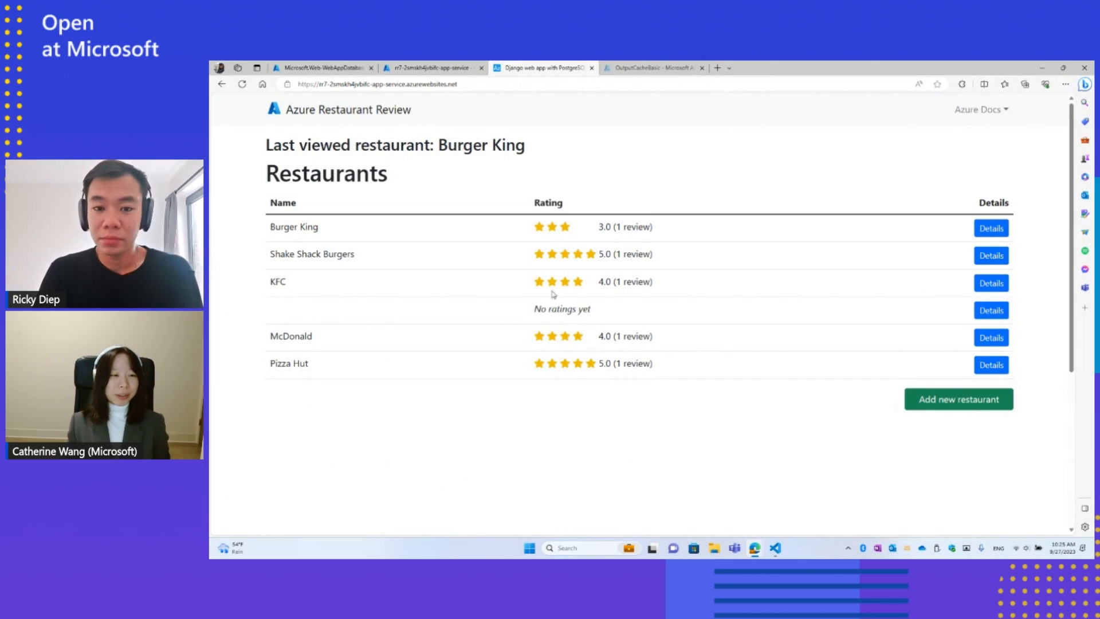
mouse_move(328, 393)
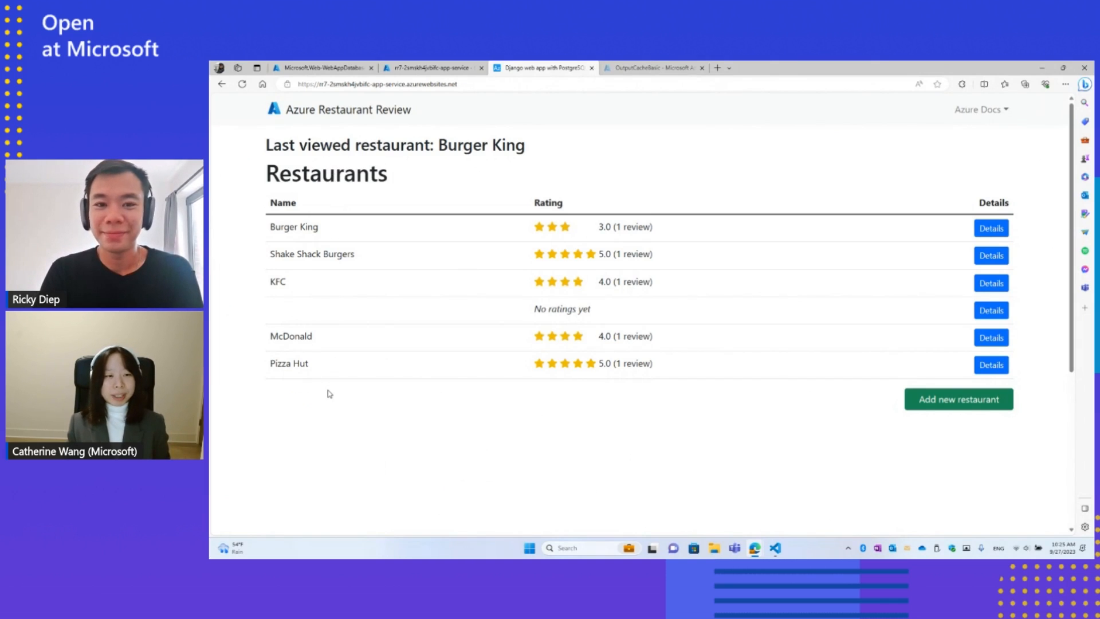
mouse_move(663, 141)
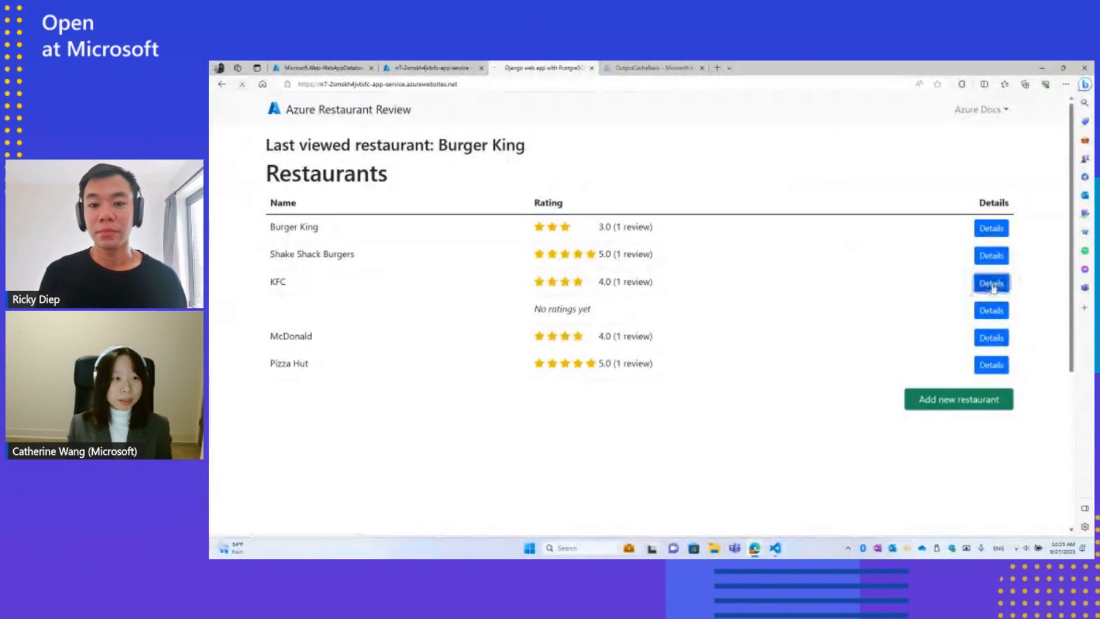
View the KFC and then Shake Shack Burgers details pages, updating the last viewed restaurant
left_click(990, 283)
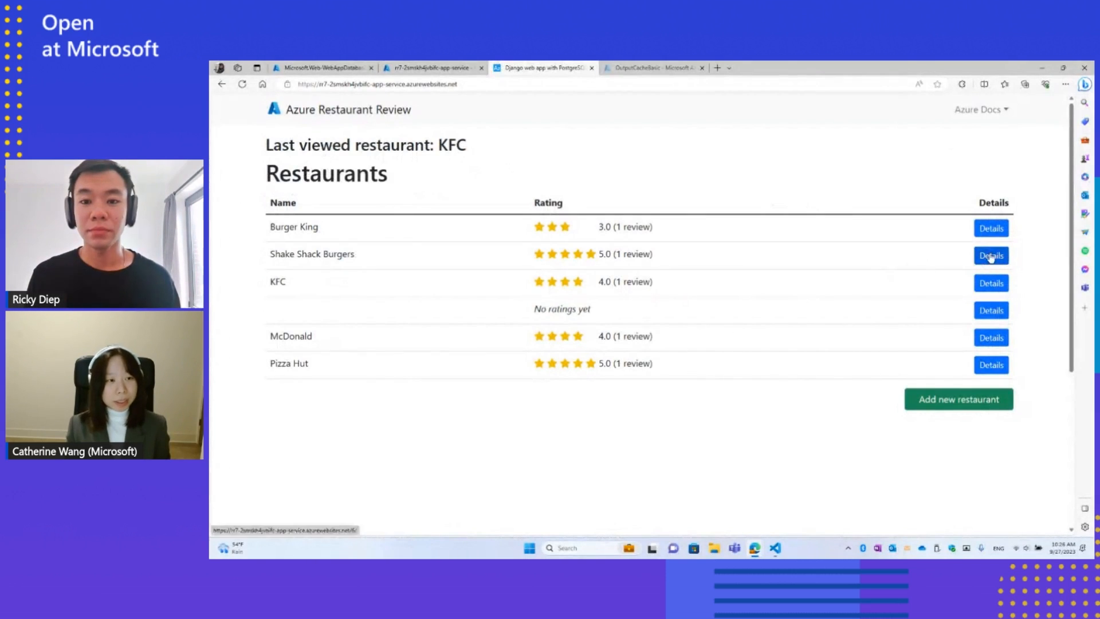
left_click(989, 255)
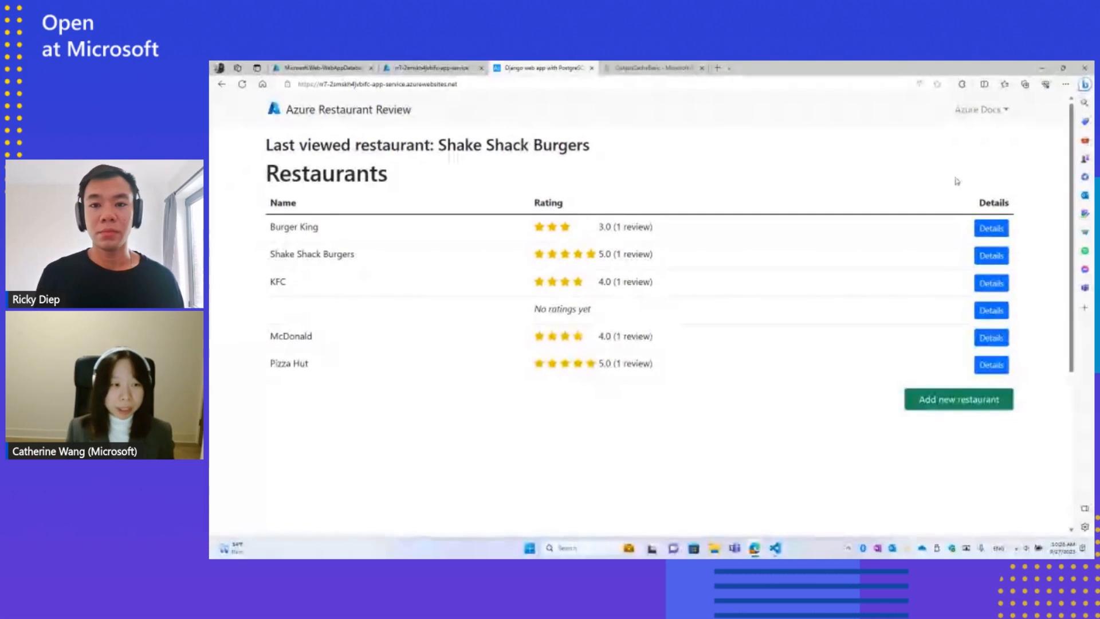
mouse_move(880, 104)
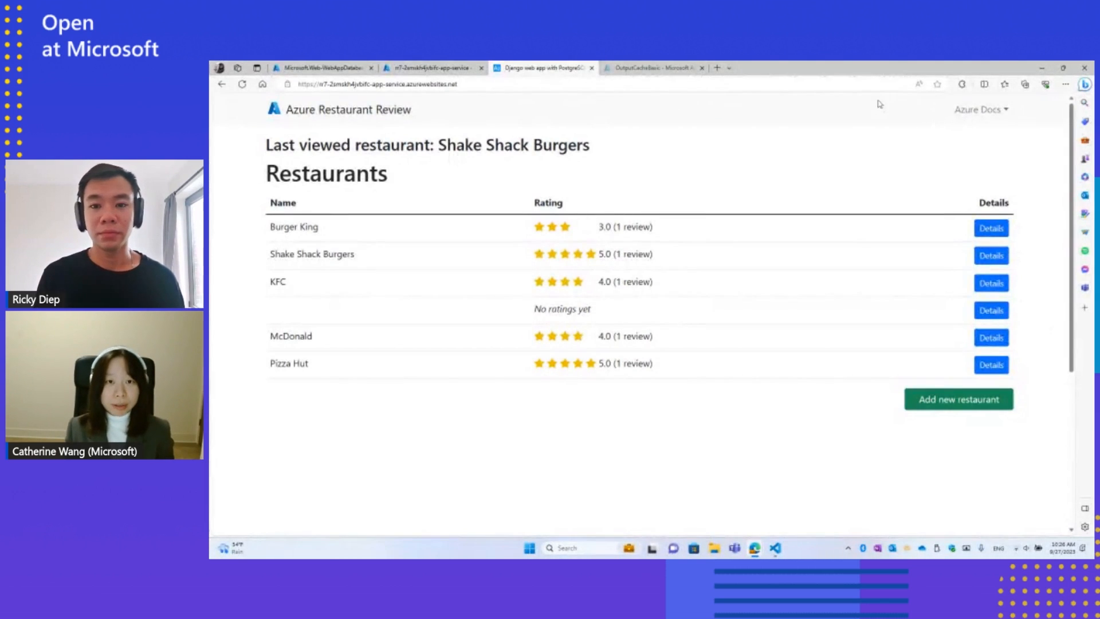
mouse_move(798, 95)
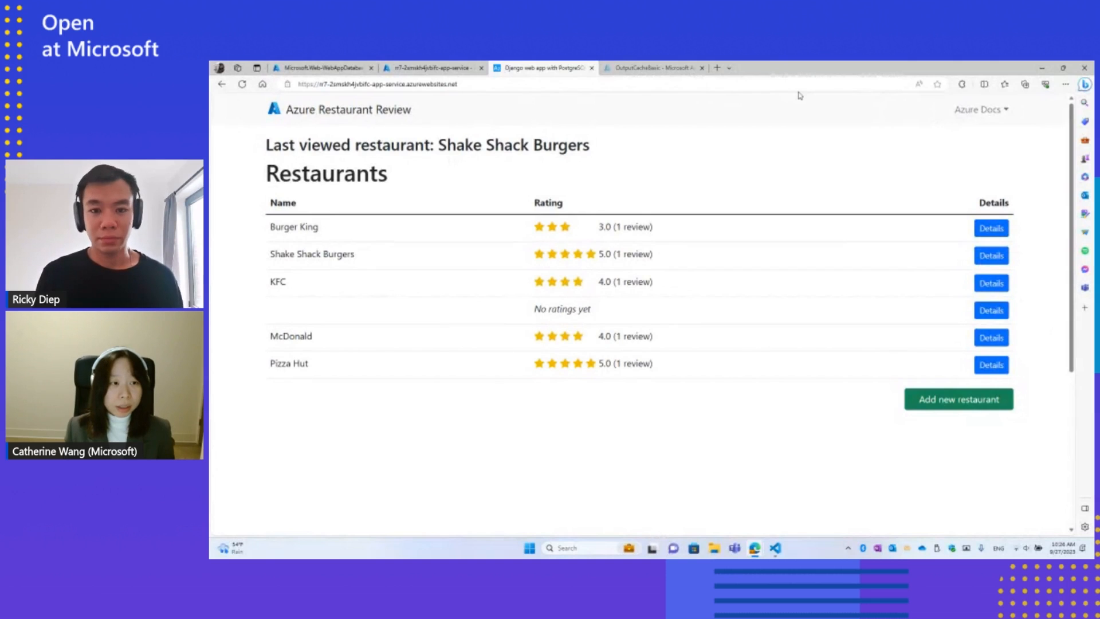
Go to the OutputCacheBasic cache overview and launch its Redis Console
left_click(652, 68)
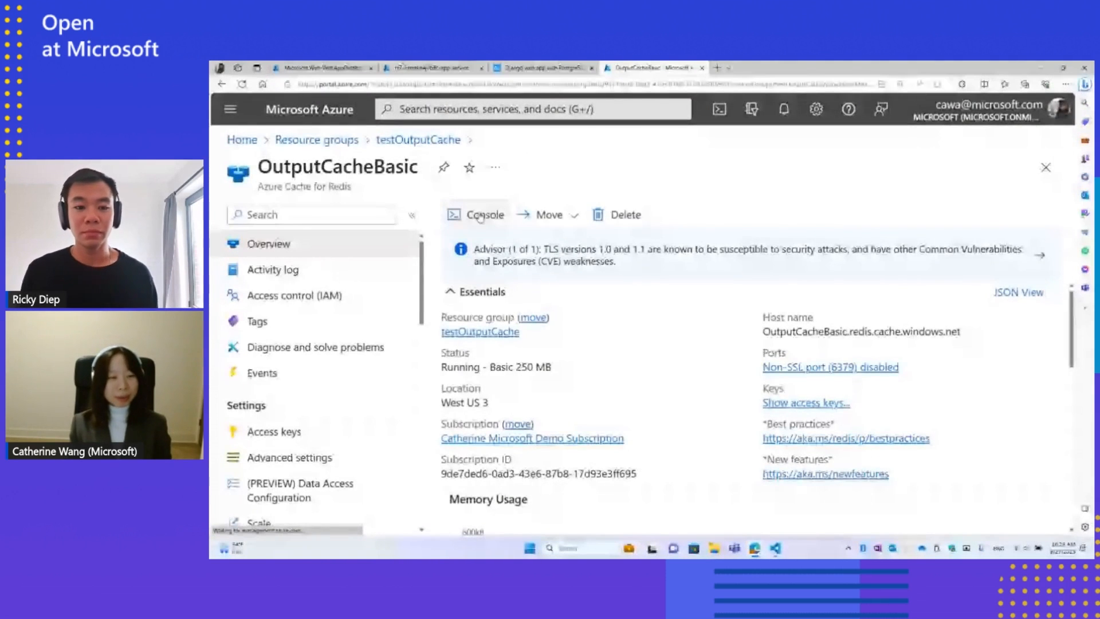
left_click(484, 214)
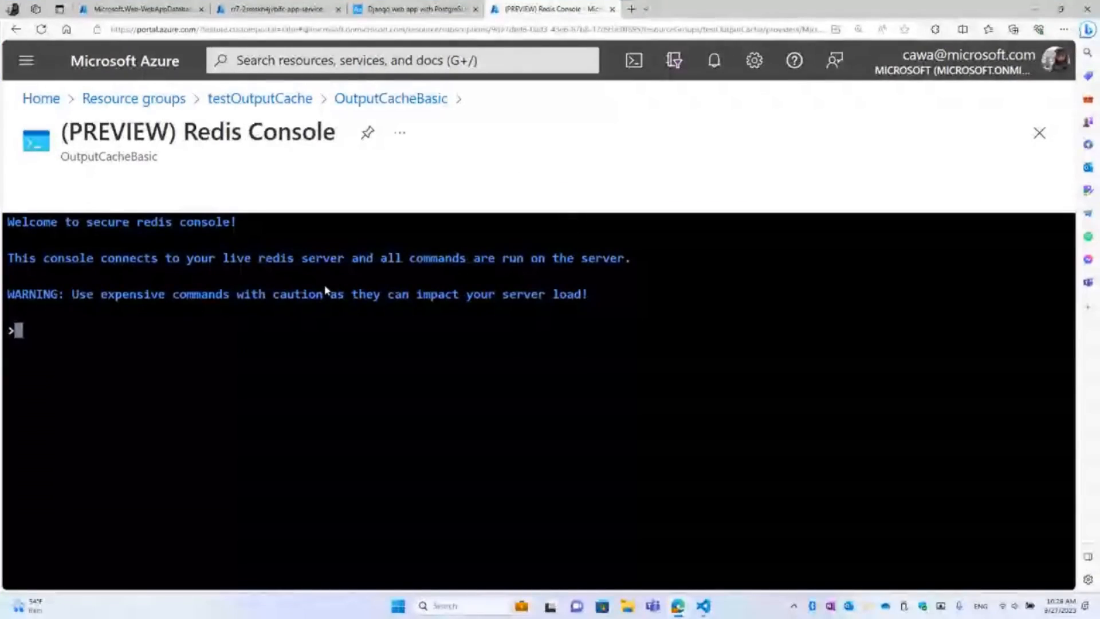
Run KEYS * to list stored keys, then GET the pasted cache_header key, which returns nil
type("KEYS *")
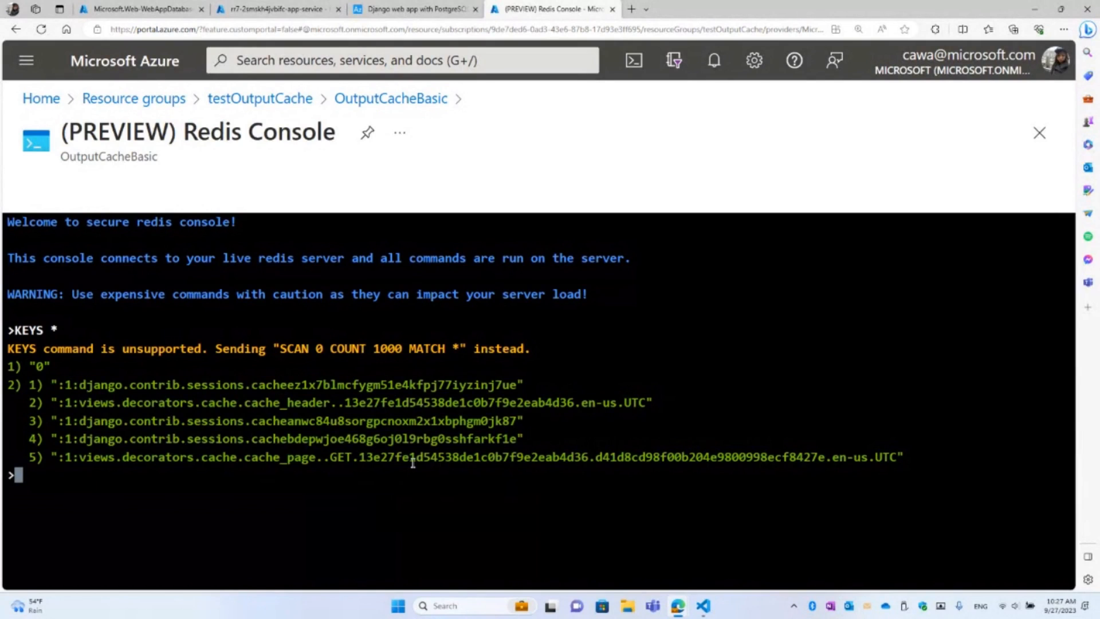
type("GET")
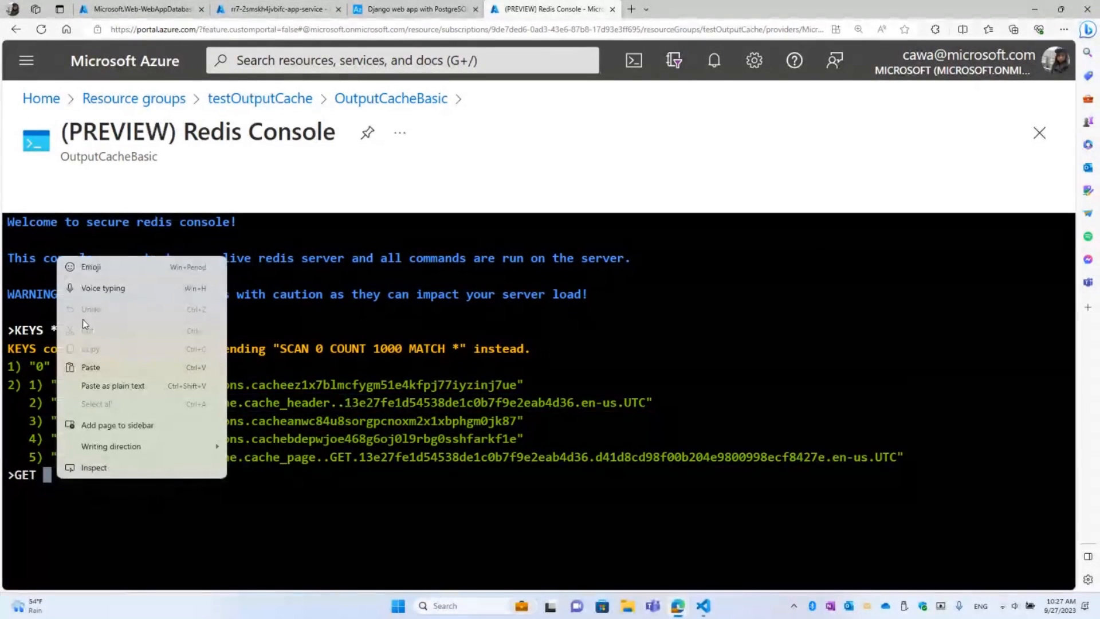
left_click(63, 479)
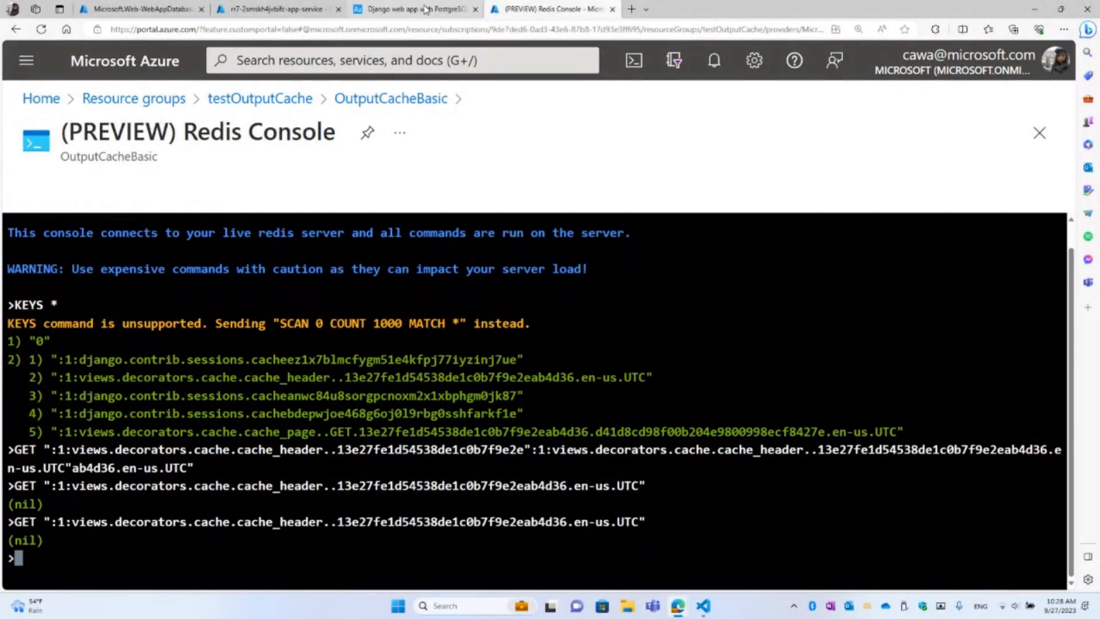
Return to the restaurant review site and view Burger King's details page
left_click(412, 9)
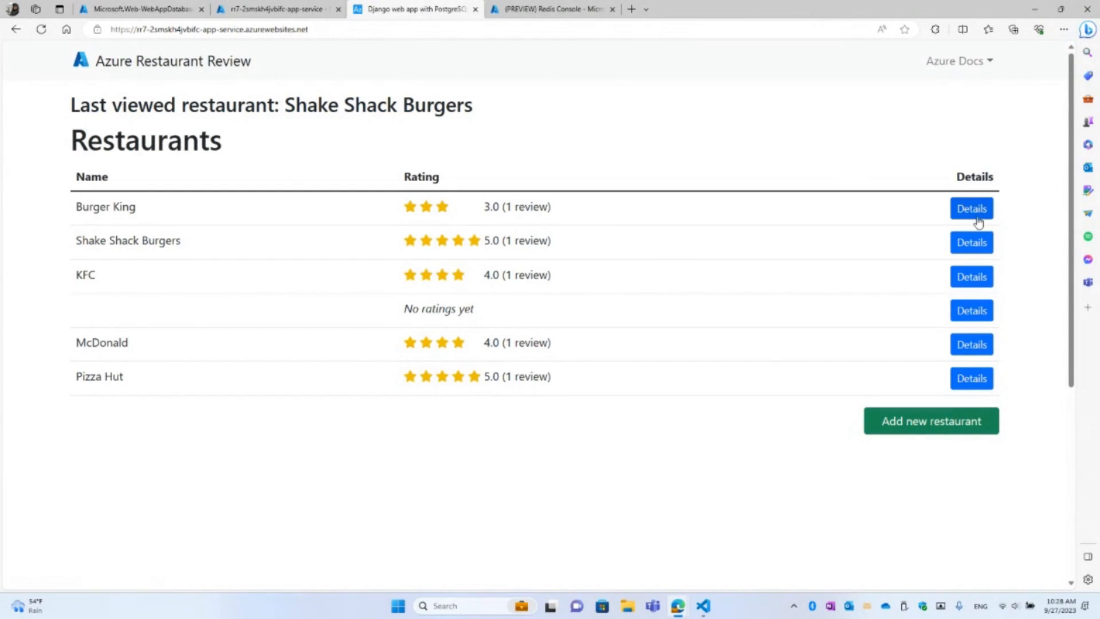
left_click(970, 209)
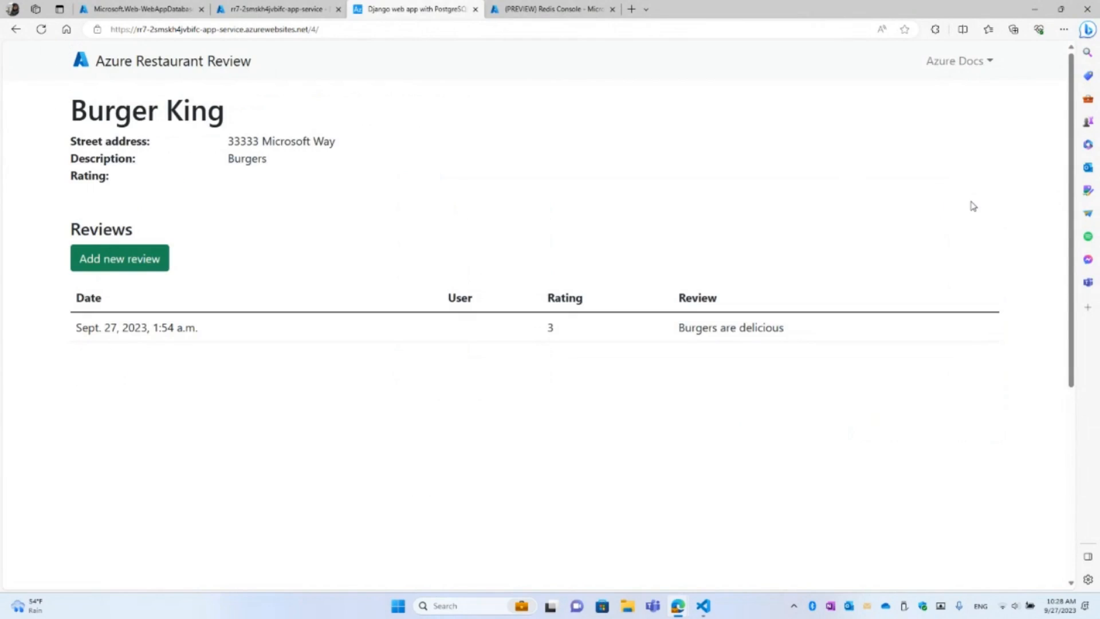
mouse_move(235, 86)
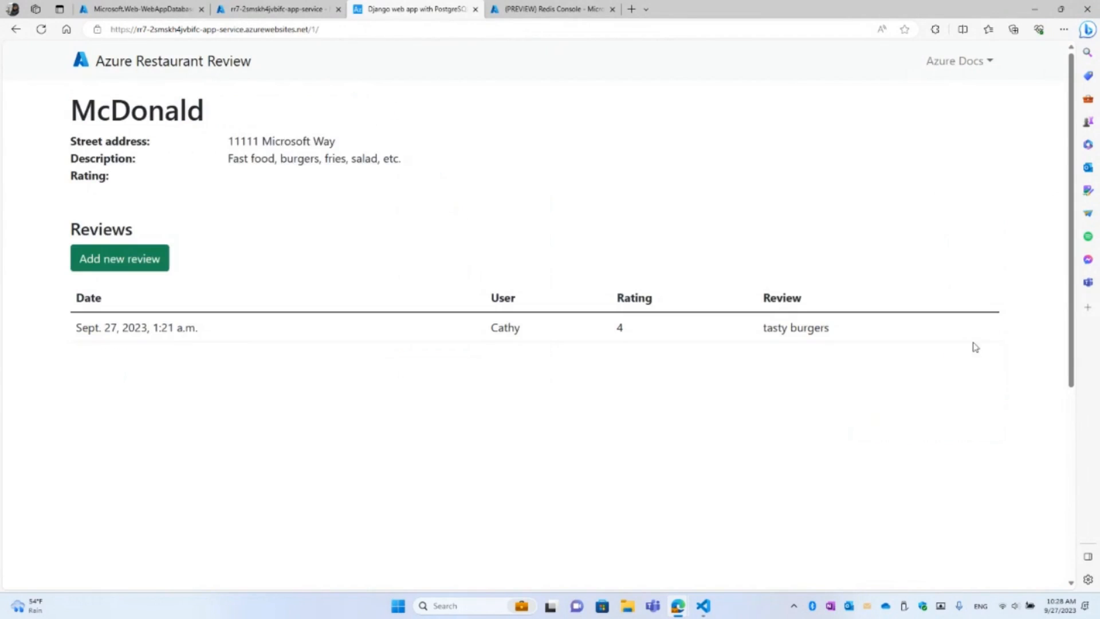
mouse_move(750, 368)
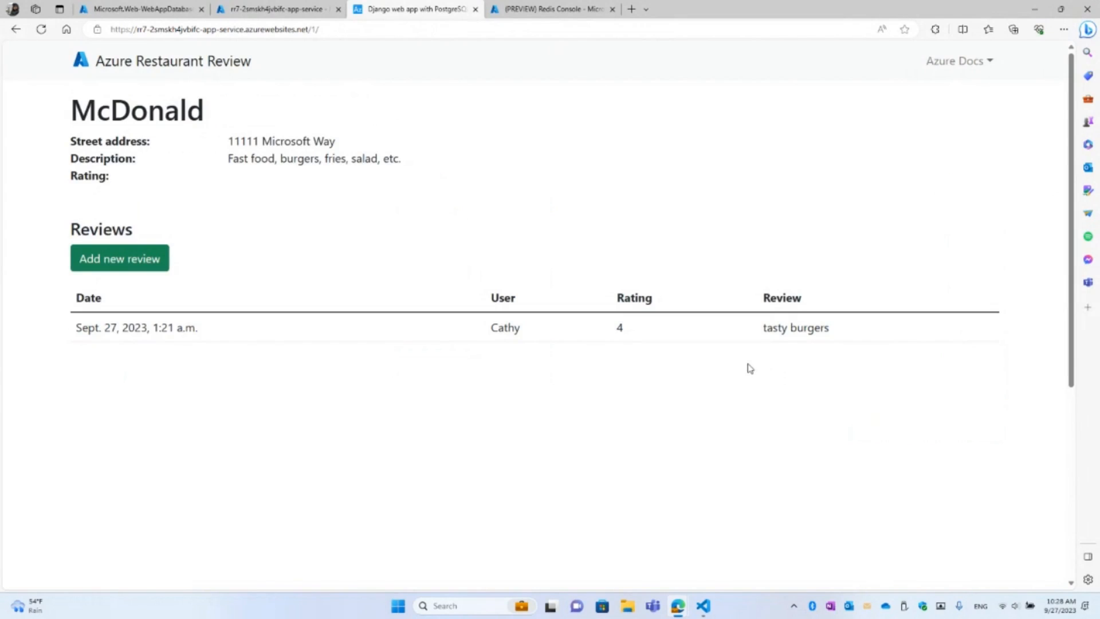
mouse_move(201, 69)
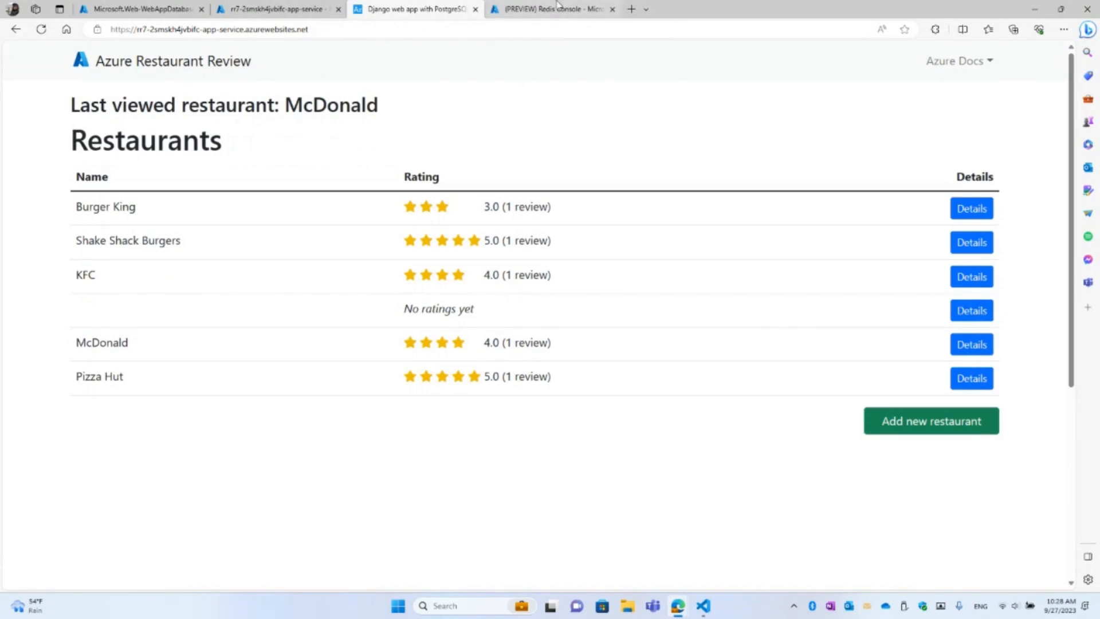
Run KEYS * in the Redis Console, then GET the ninth cache_header key's value
left_click(553, 9)
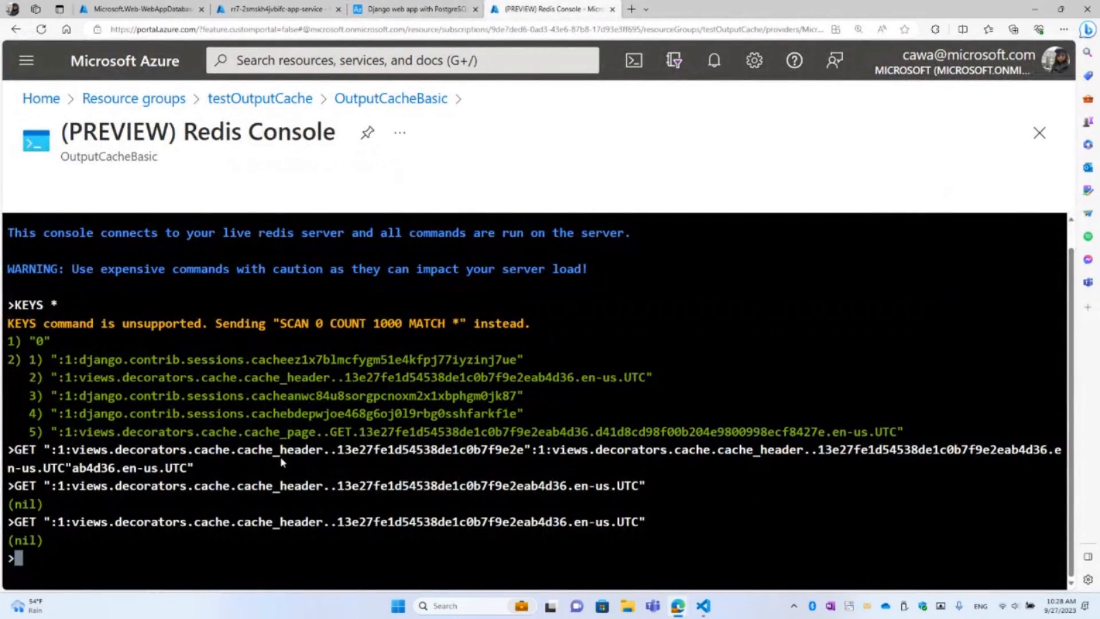
type("KEYS *")
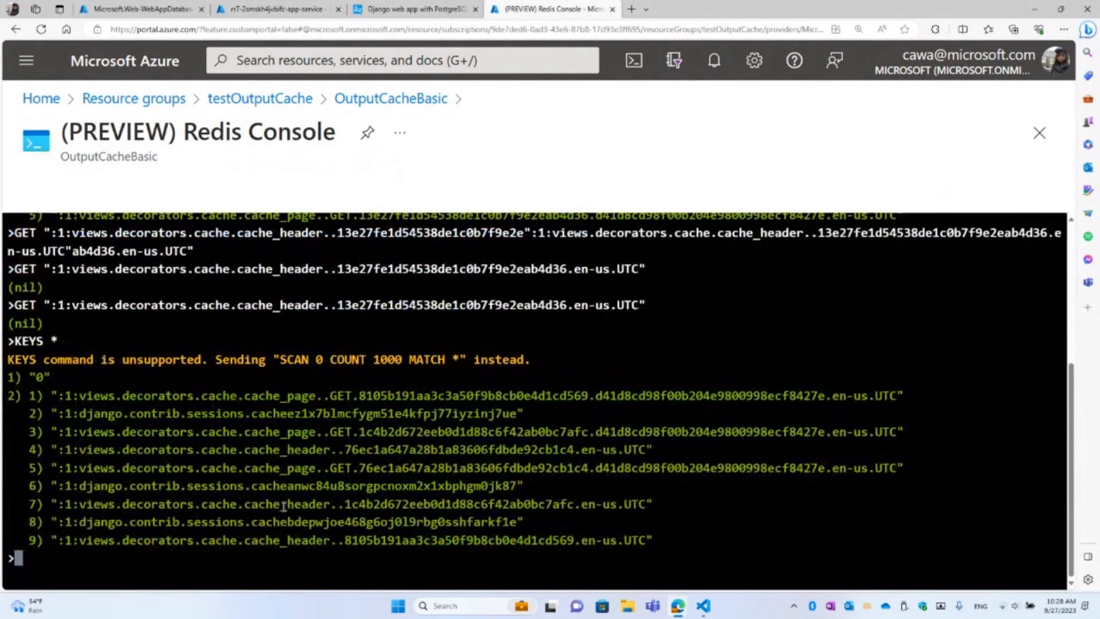
type("GET")
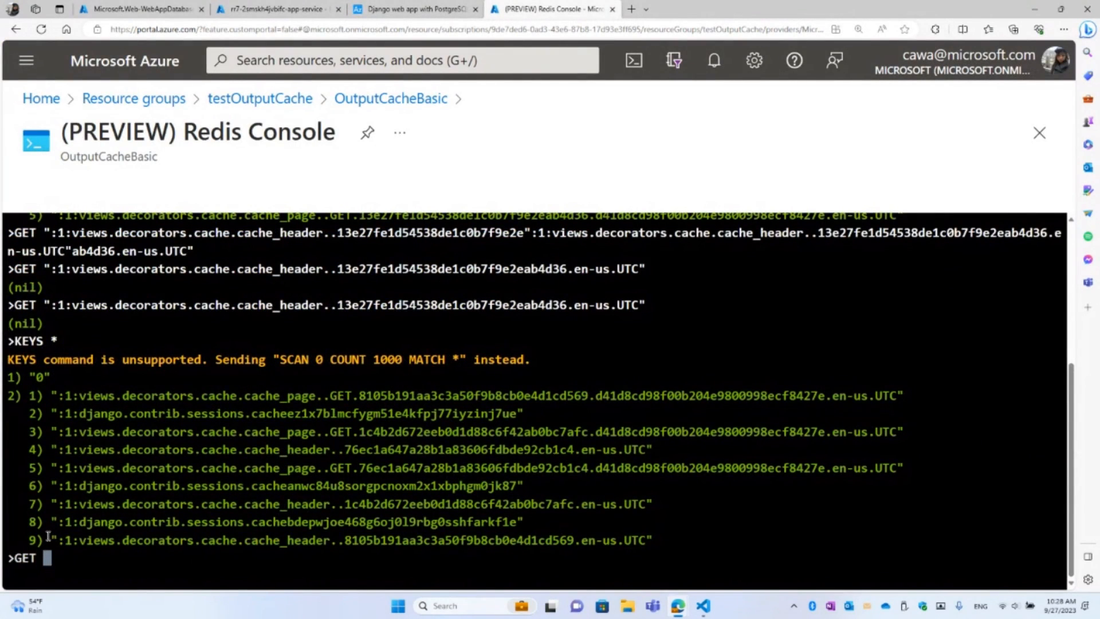
left_click_drag(56, 539, 137, 540)
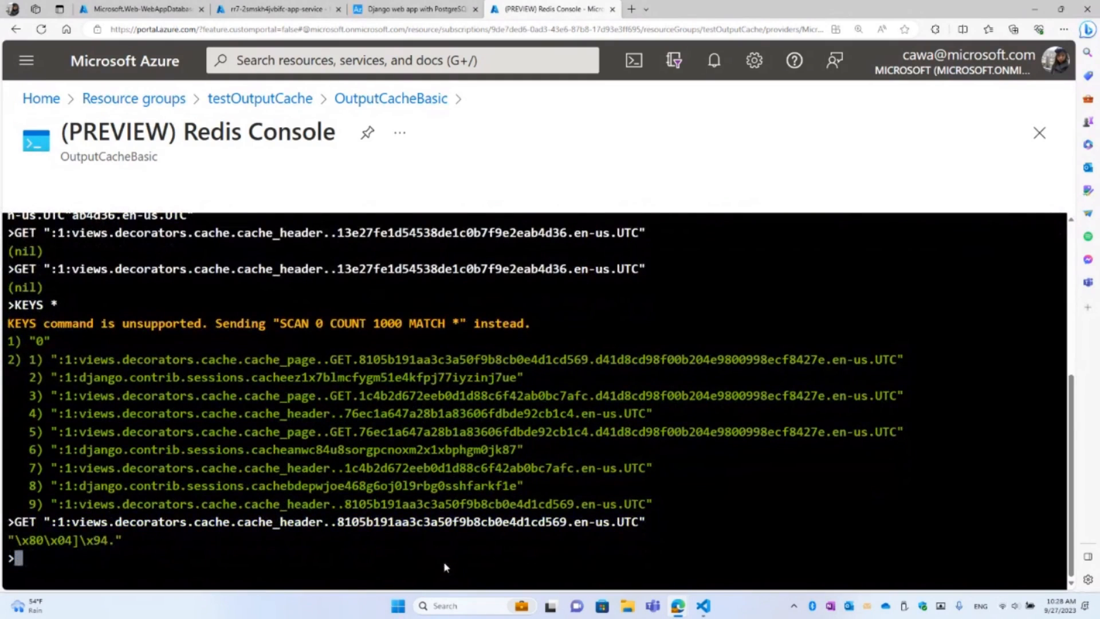
mouse_move(326, 562)
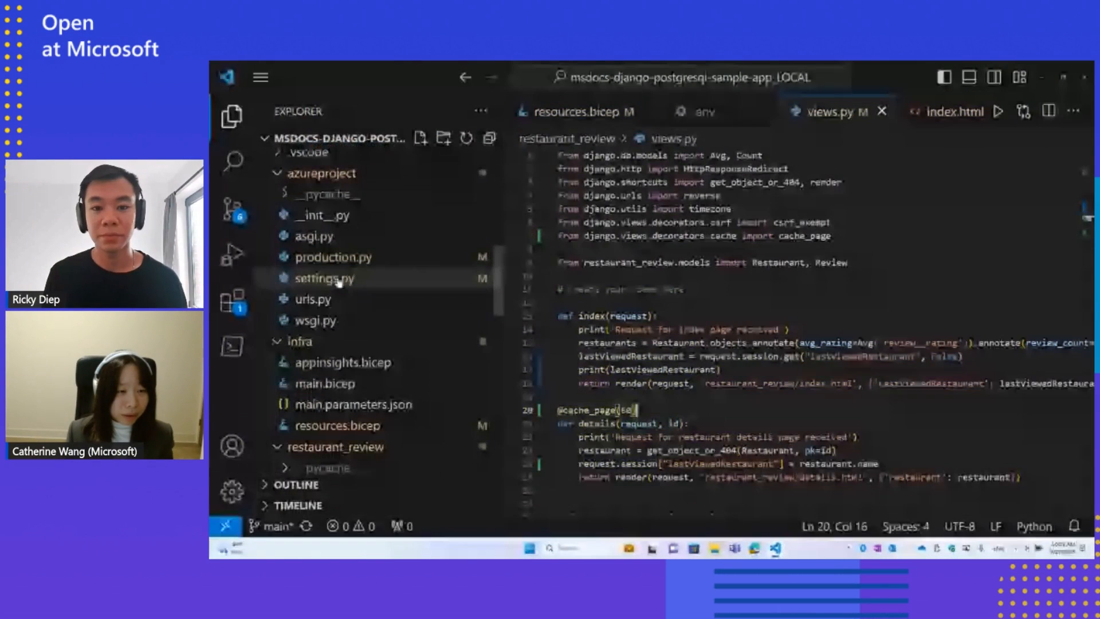
Select settings.py in the Explorer before moving to the StreamYard studio window
left_click(333, 257)
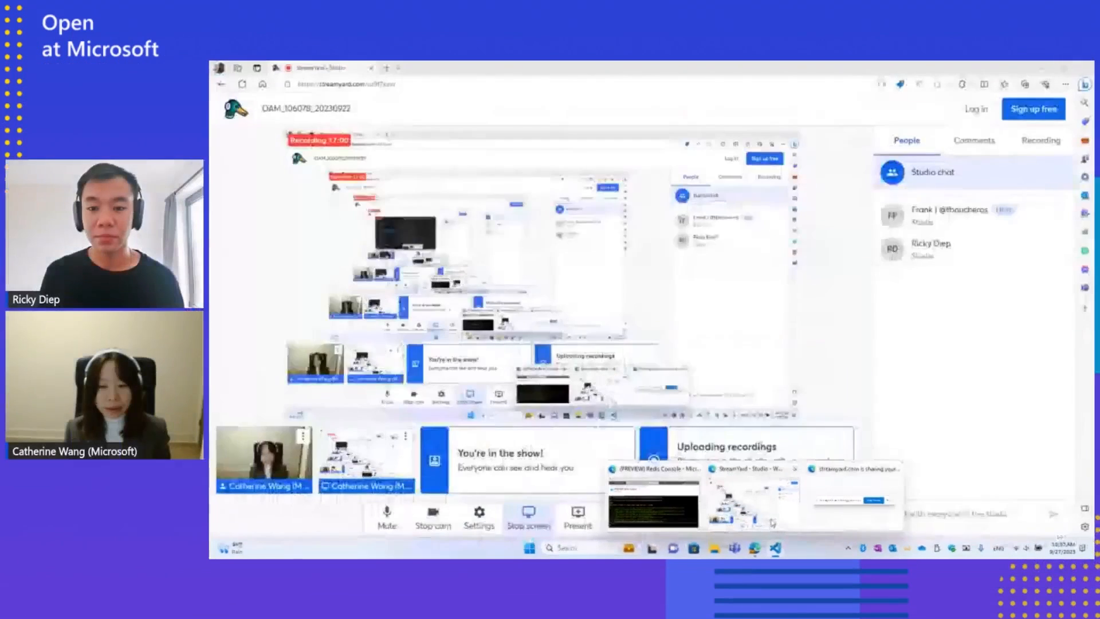
Choose the VS Code window as the shared screen, revealing production.py's Redis CACHES settings
left_click(753, 547)
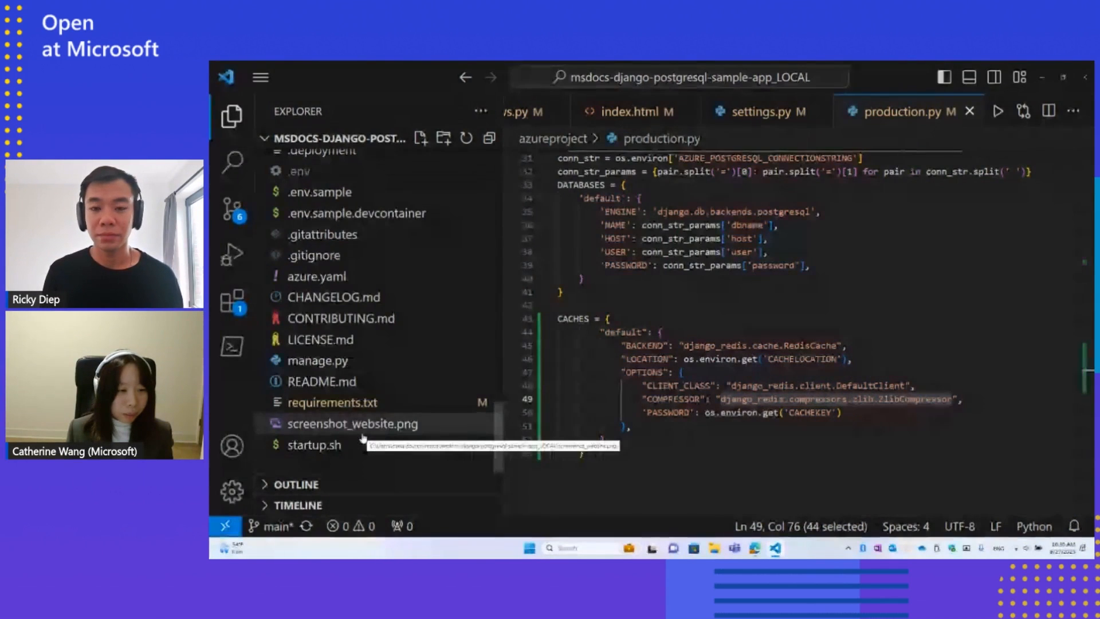
left_click(318, 359)
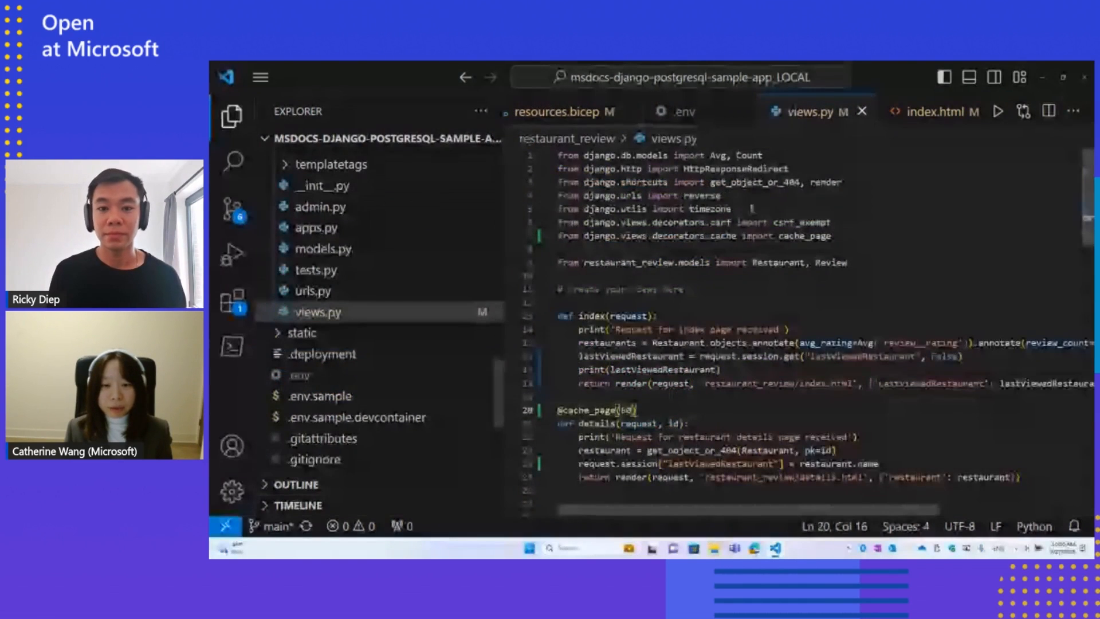
scroll("down", 3)
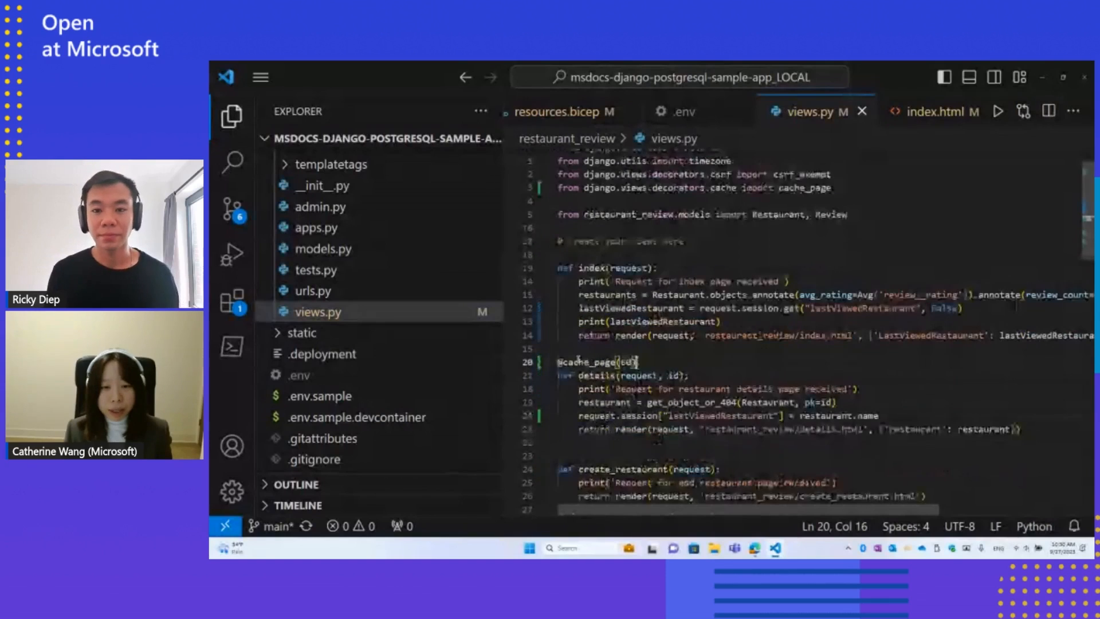